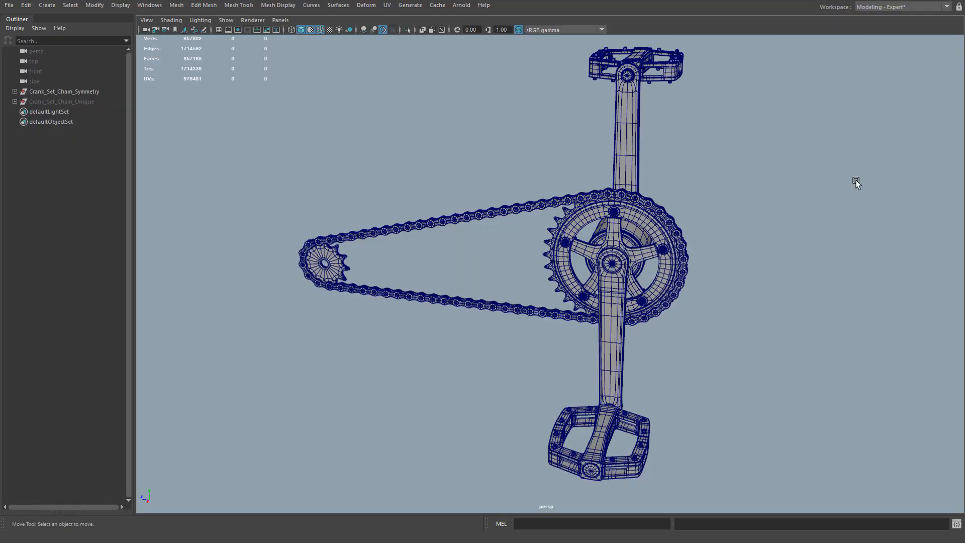
mouse_move(831, 171)
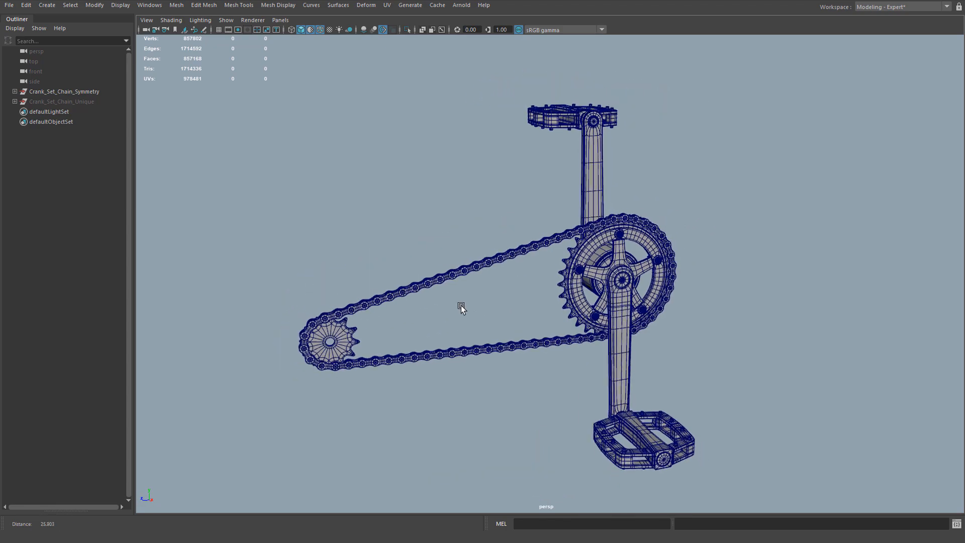
Hide Crank_Set_Chain_Symmetry in the Outliner, leaving only the blockout pieces visible
scroll(up, 3)
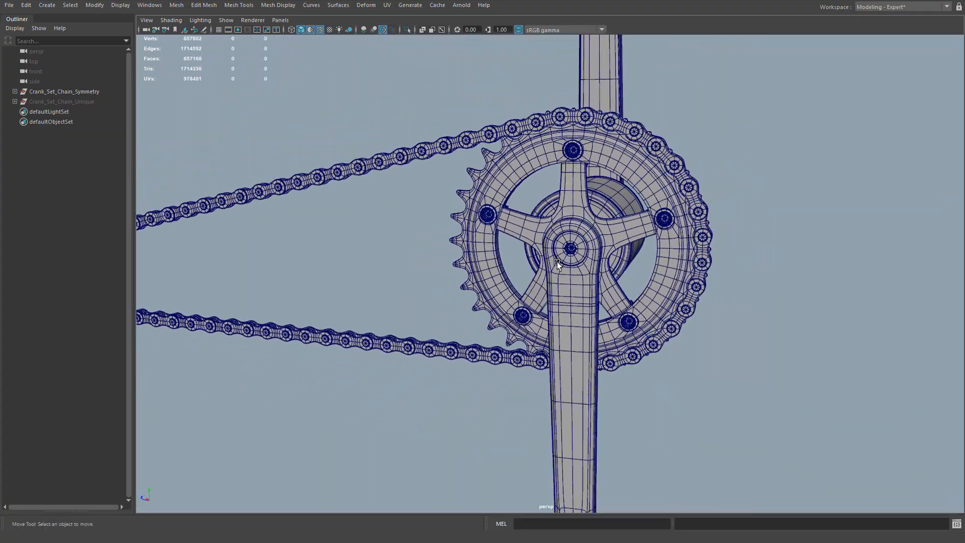
click(64, 92)
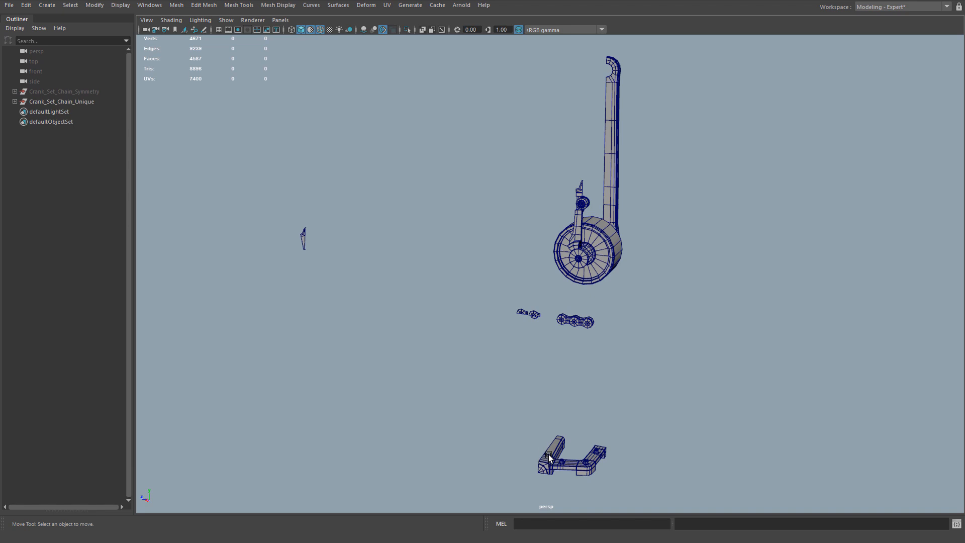
click(64, 92)
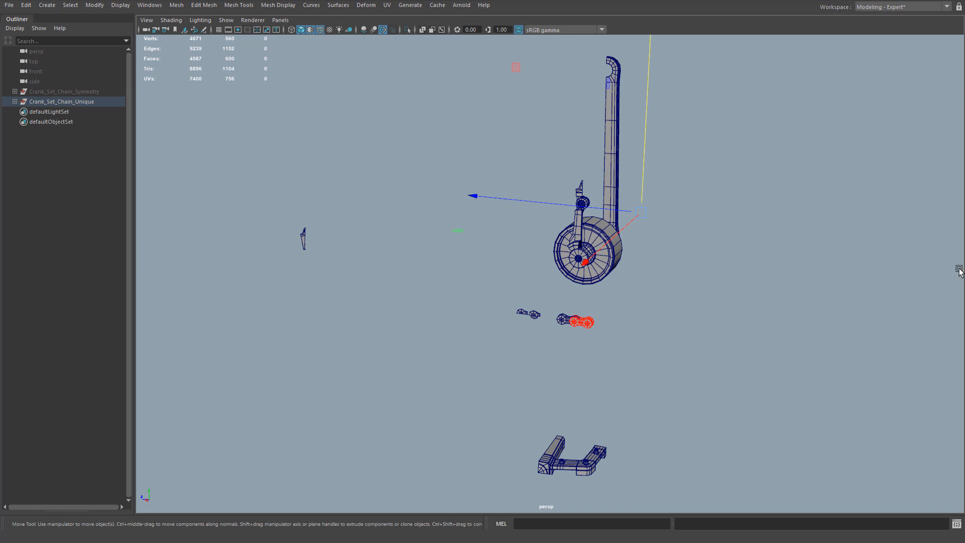
mouse_move(670, 154)
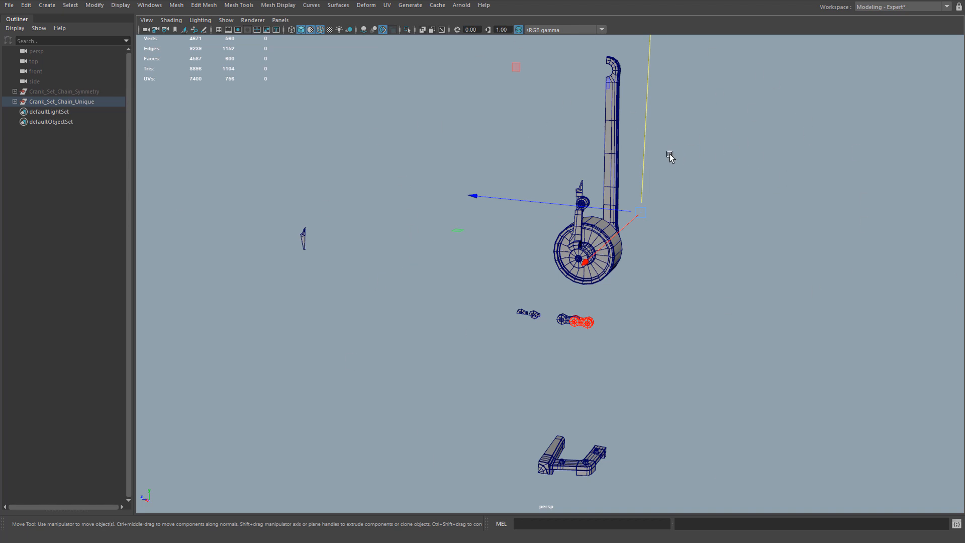
mouse_move(420, 271)
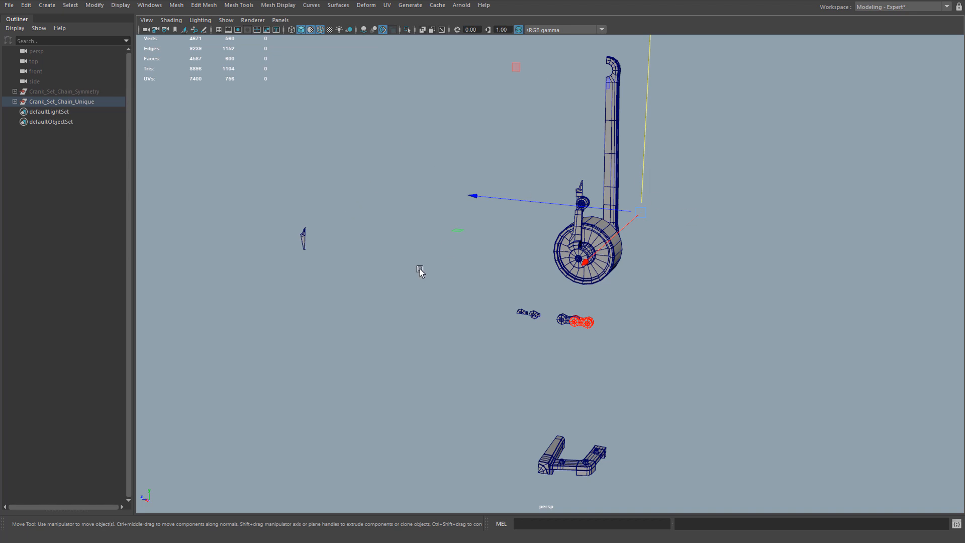
mouse_move(642, 161)
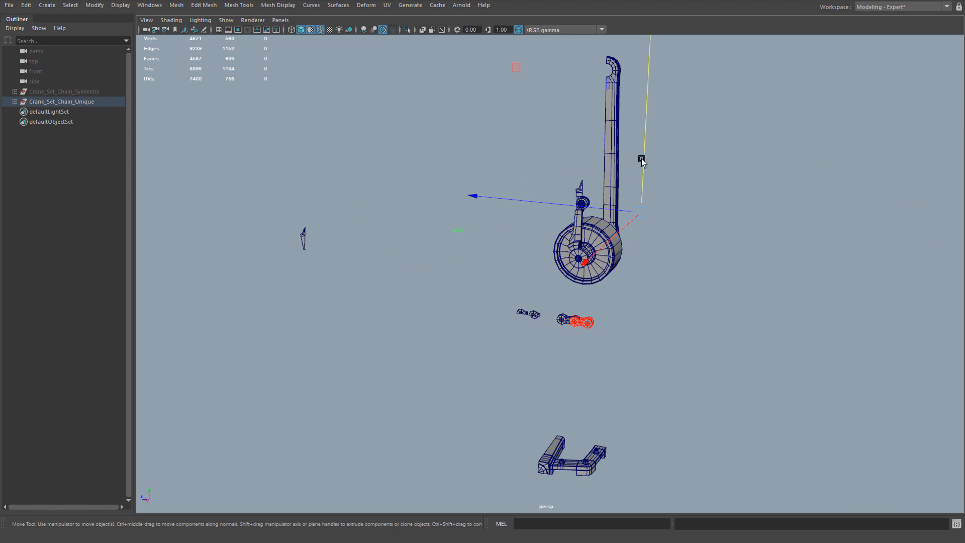
mouse_move(166, 104)
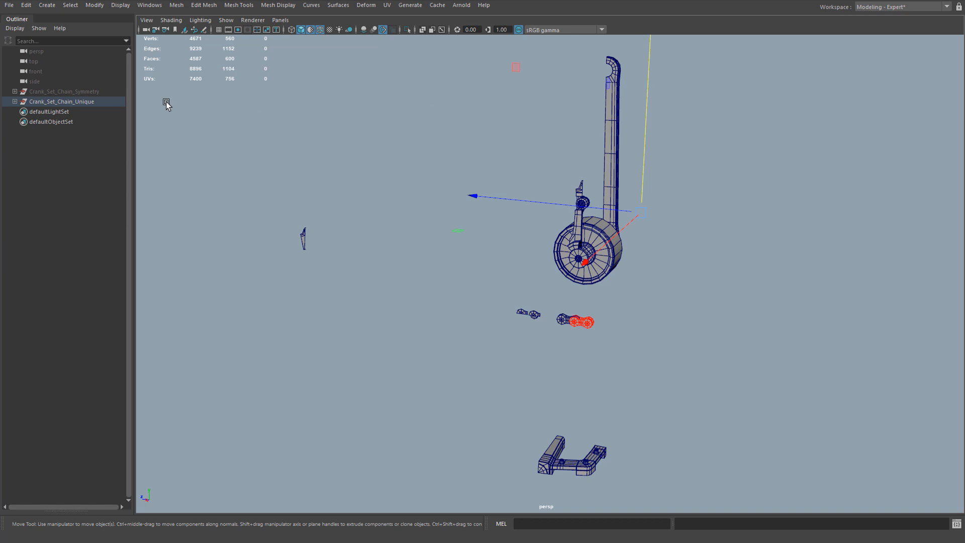
click(61, 102)
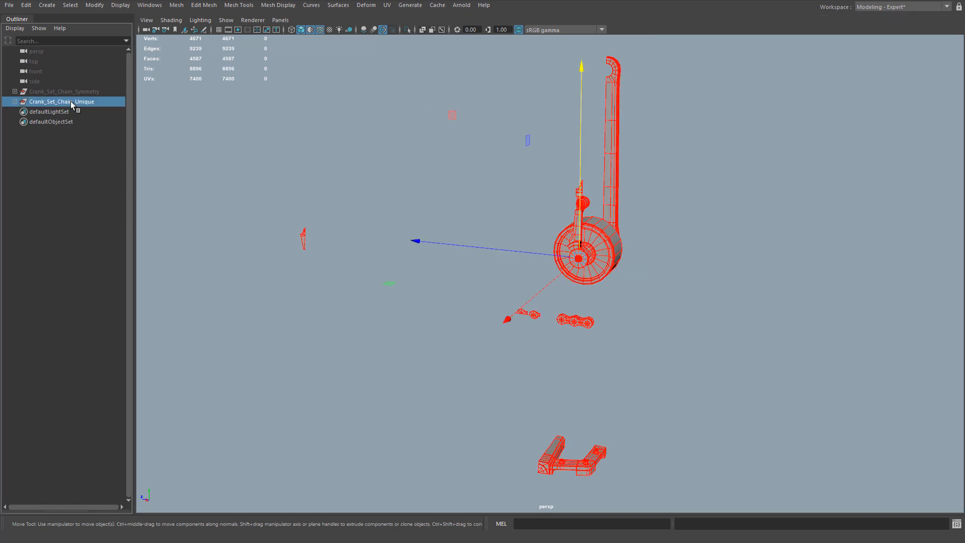
click(62, 92)
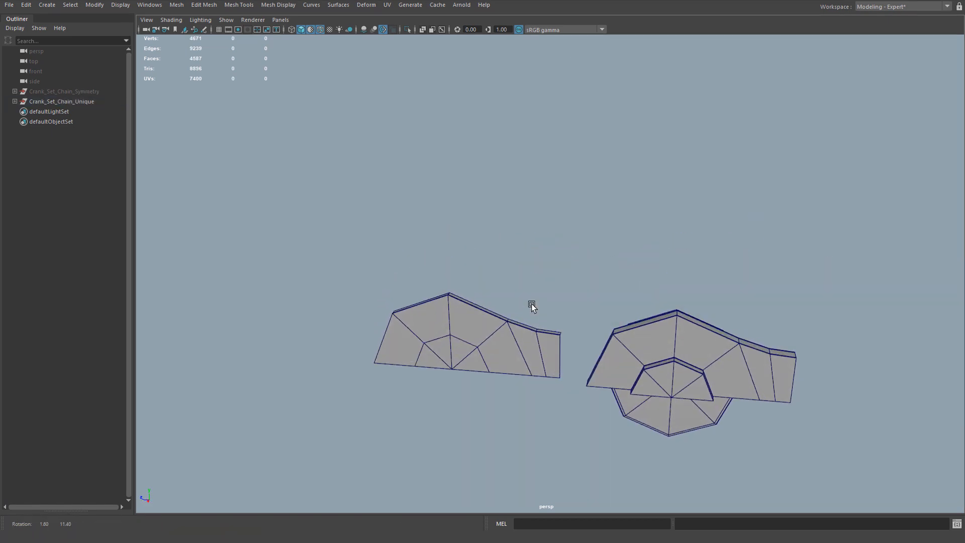
Isolate the crank arm blockout piece via Show > Isolate Select
click(487, 246)
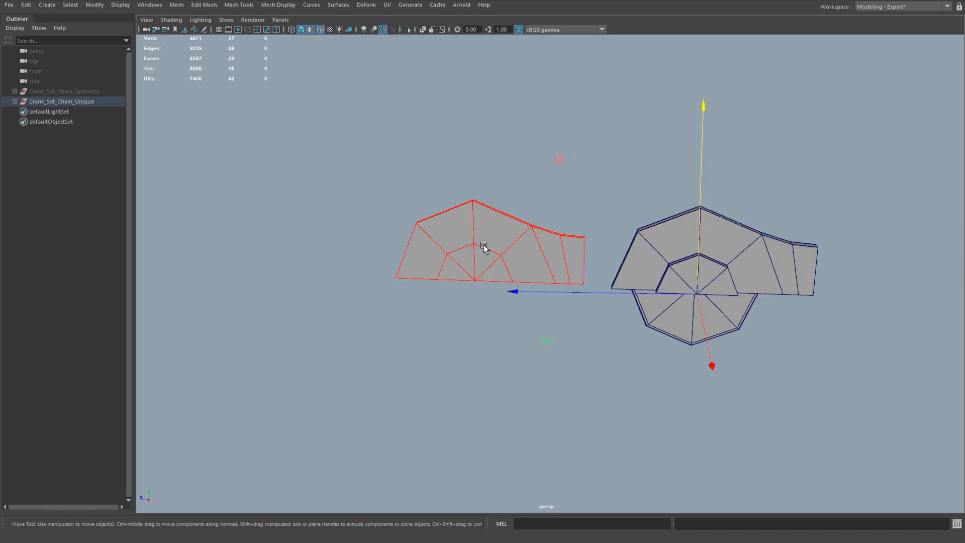
mouse_move(566, 274)
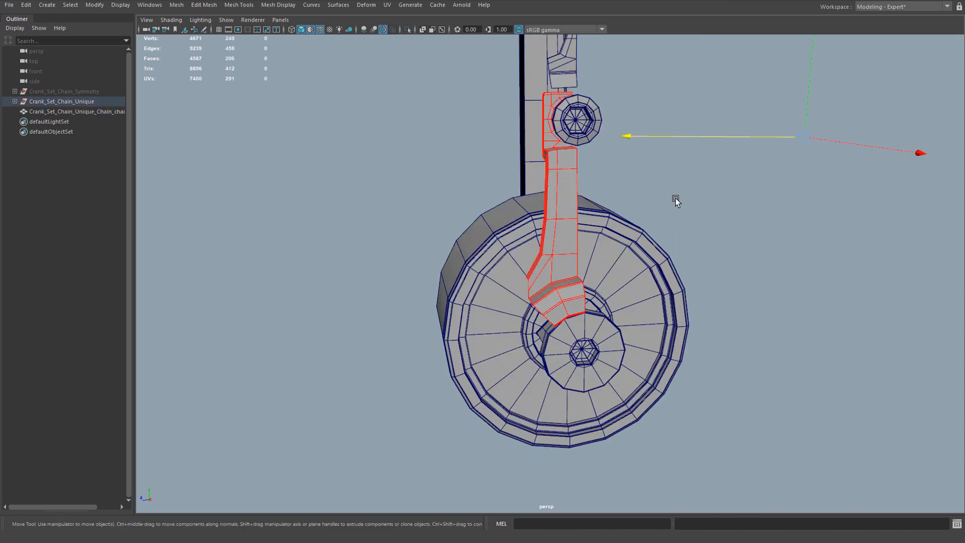
click(406, 29)
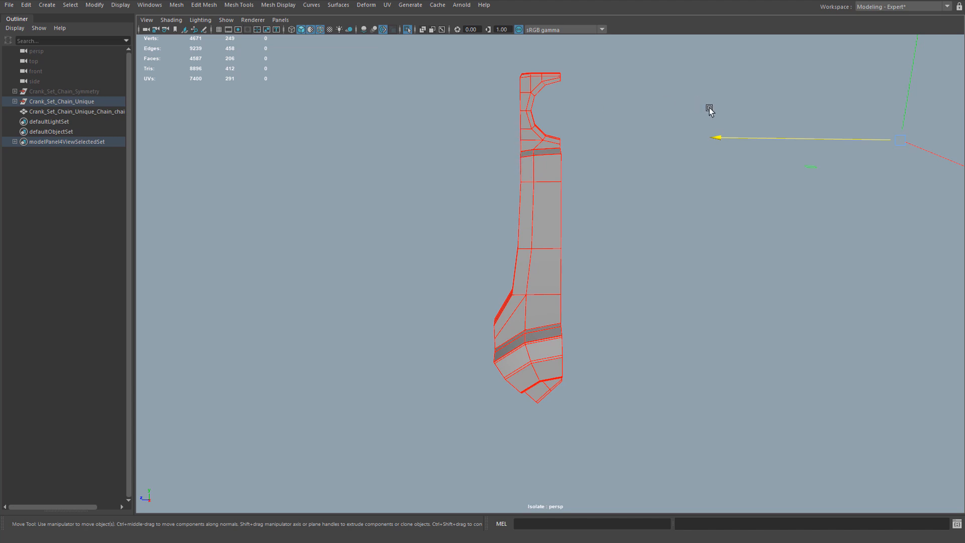
mouse_move(650, 229)
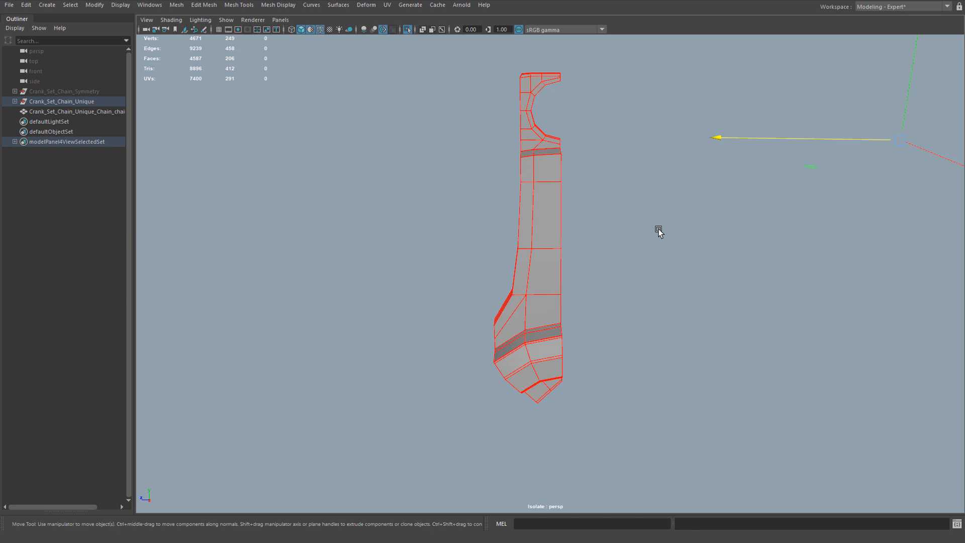
mouse_move(868, 389)
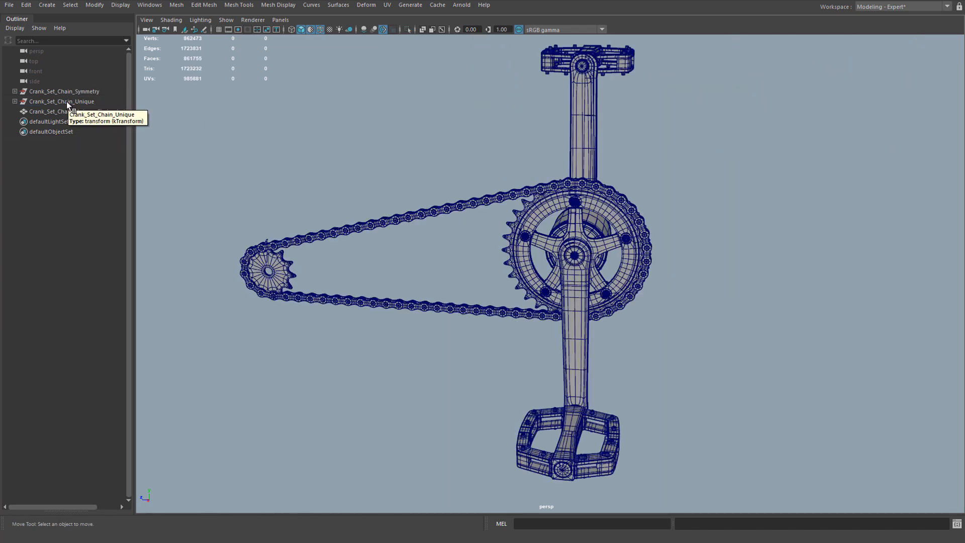
Expand Crank_Set_Chain_Unique and select Crank_Set_Chain_Symmetry for side-by-side comparison
click(62, 100)
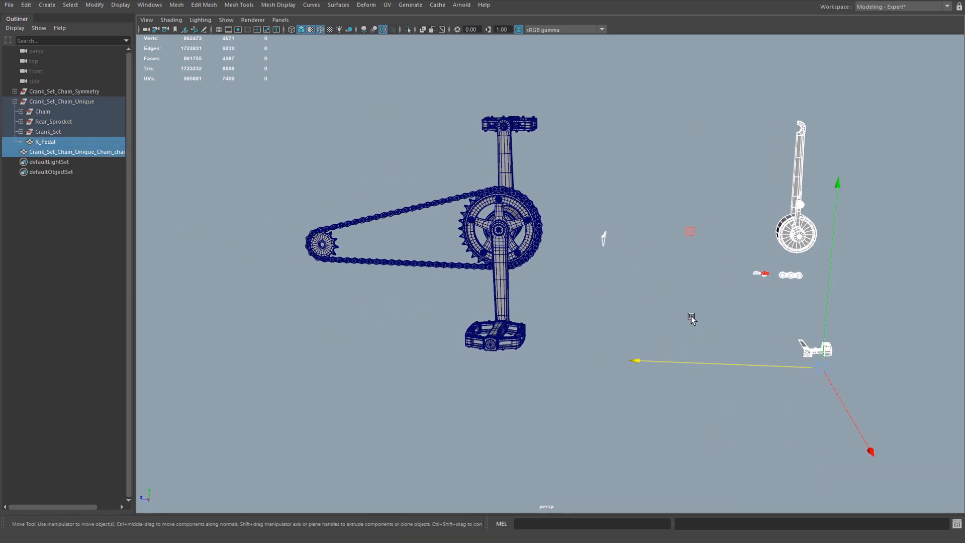
click(575, 412)
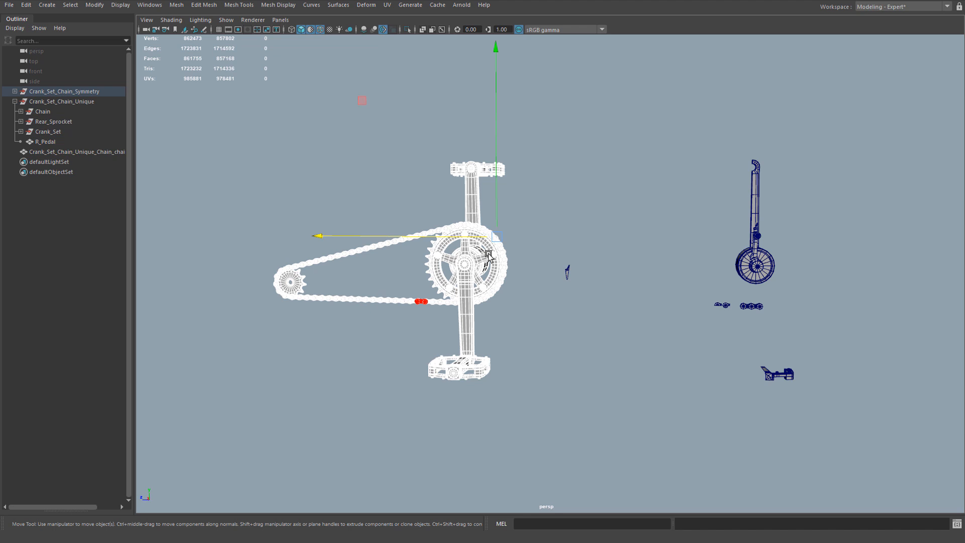
click(597, 116)
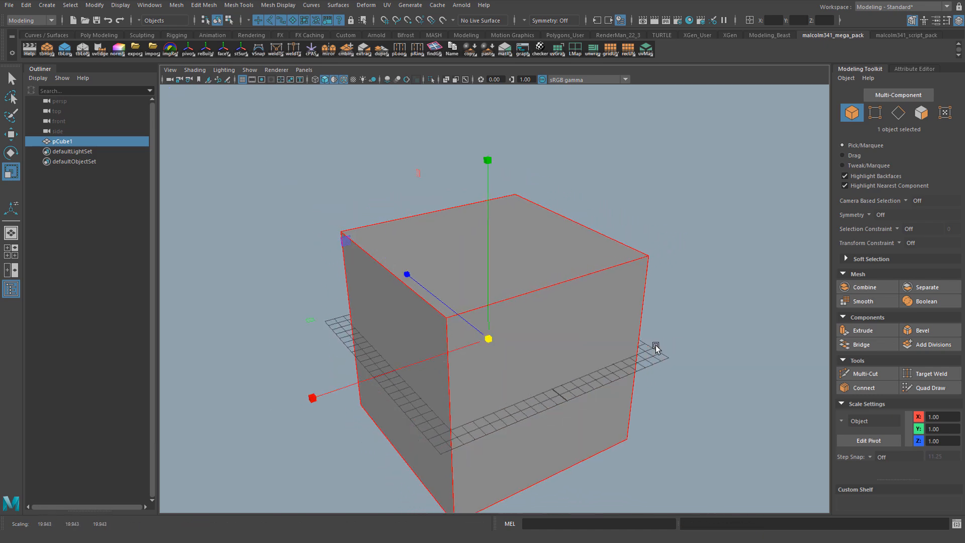
Rotate the scaled cube to a tilted angle with the E rotate tool
key(e)
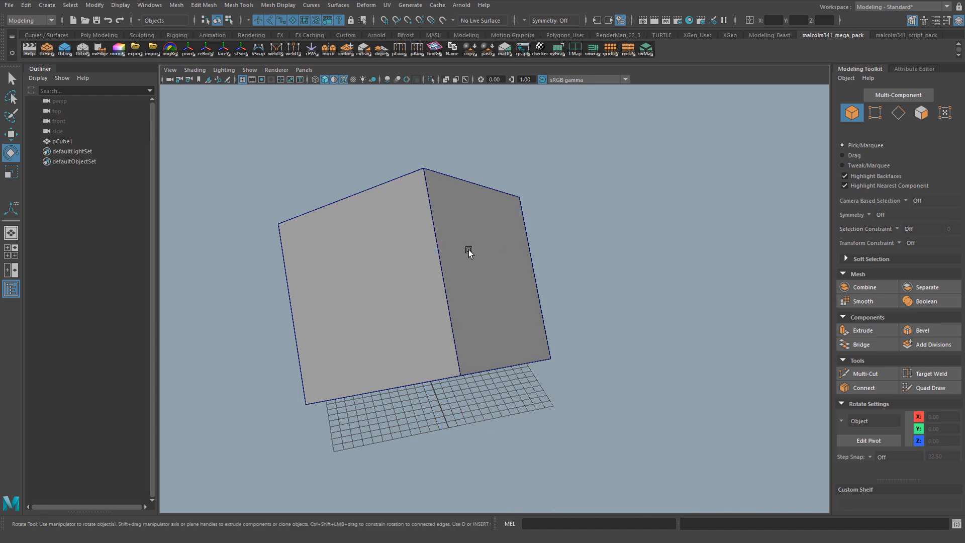
Place a cylinder on a selected cube face using the cPAS shelf Cylinder option
right_click(470, 253)
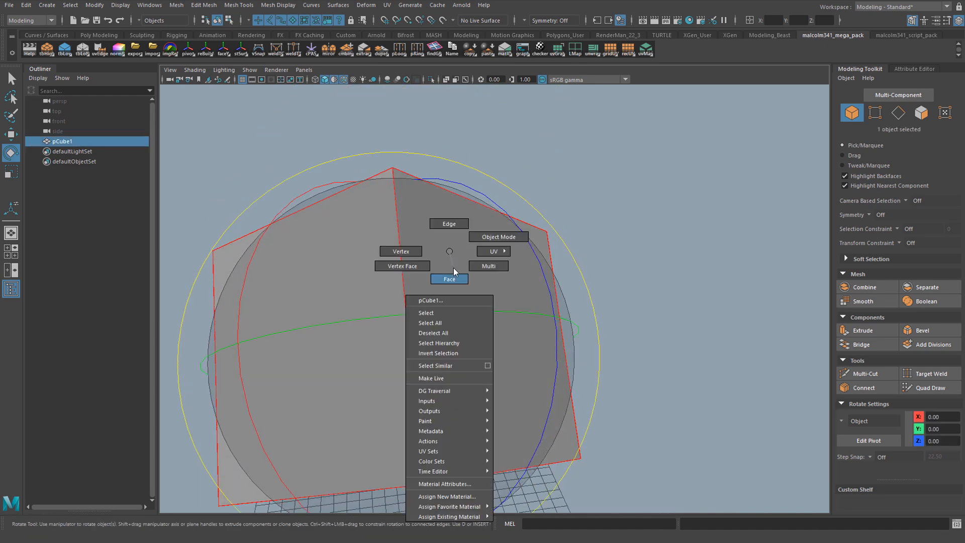
click(449, 279)
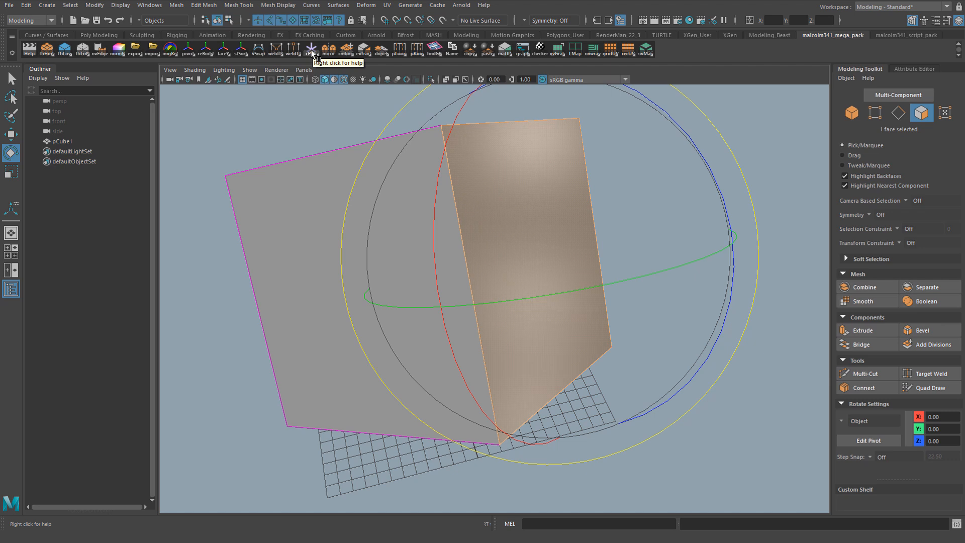
right_click(312, 50)
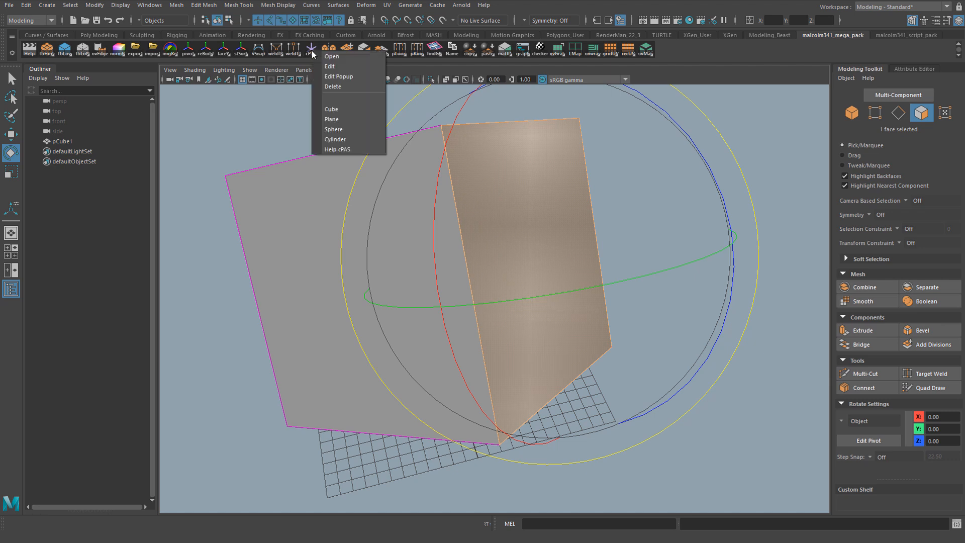
mouse_move(336, 139)
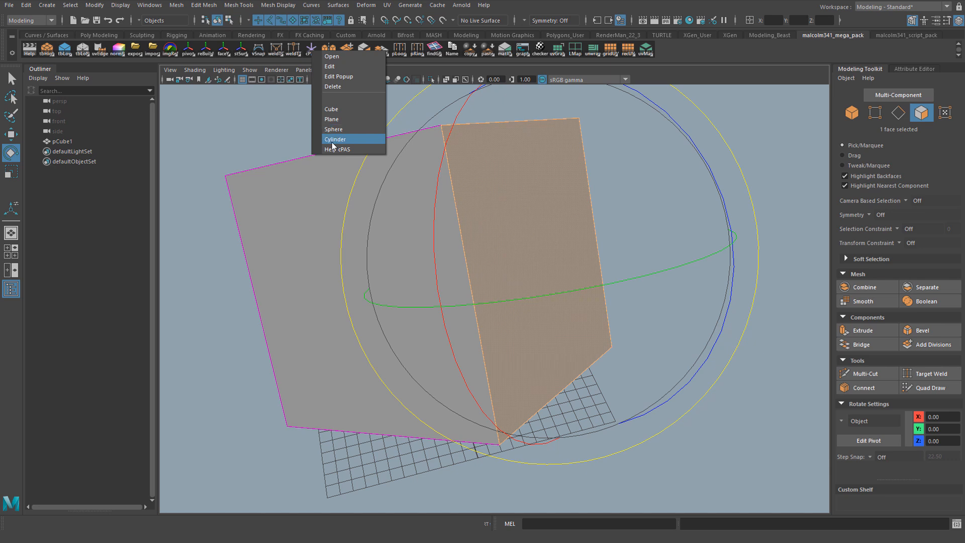
click(334, 139)
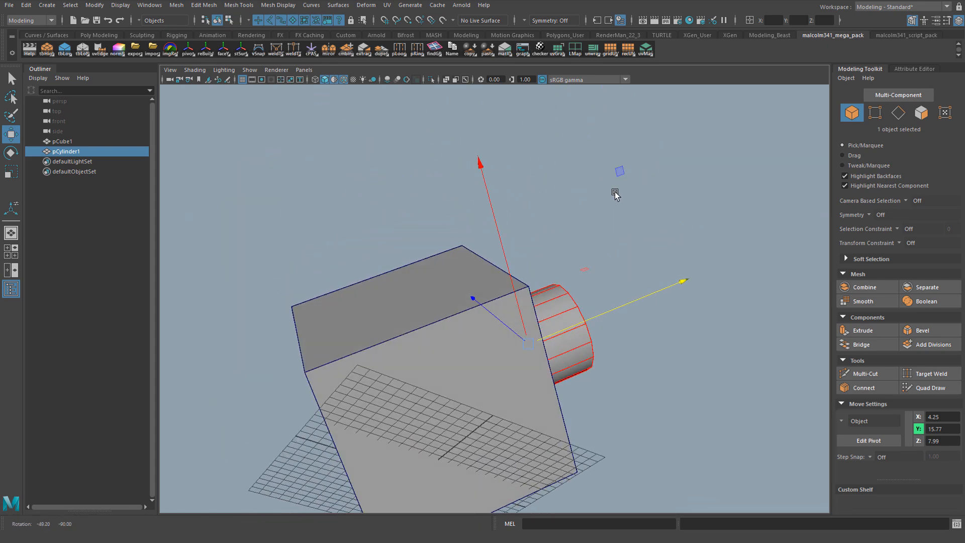
Remove the cube and bring up the cPAS shelf button's create-at-selection popup options
click(64, 141)
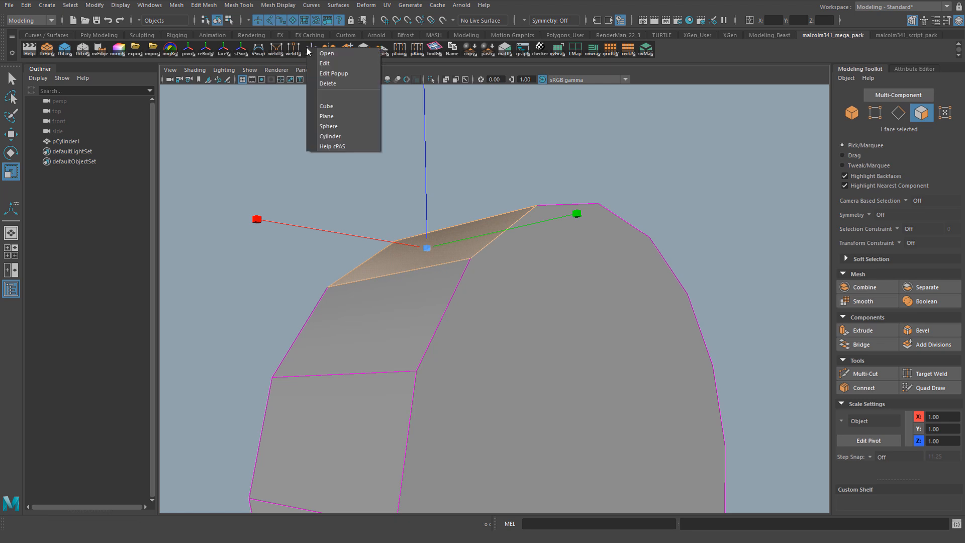
click(325, 105)
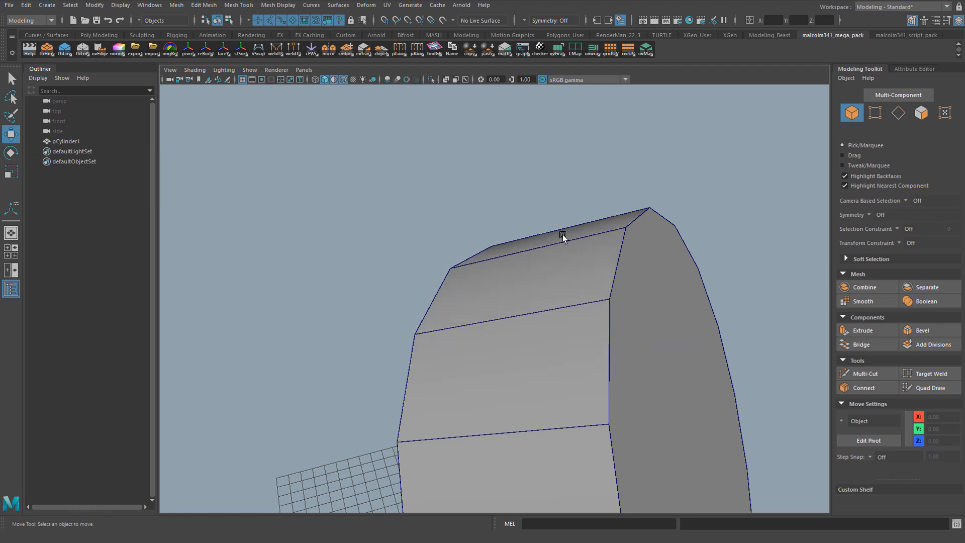
click(311, 50)
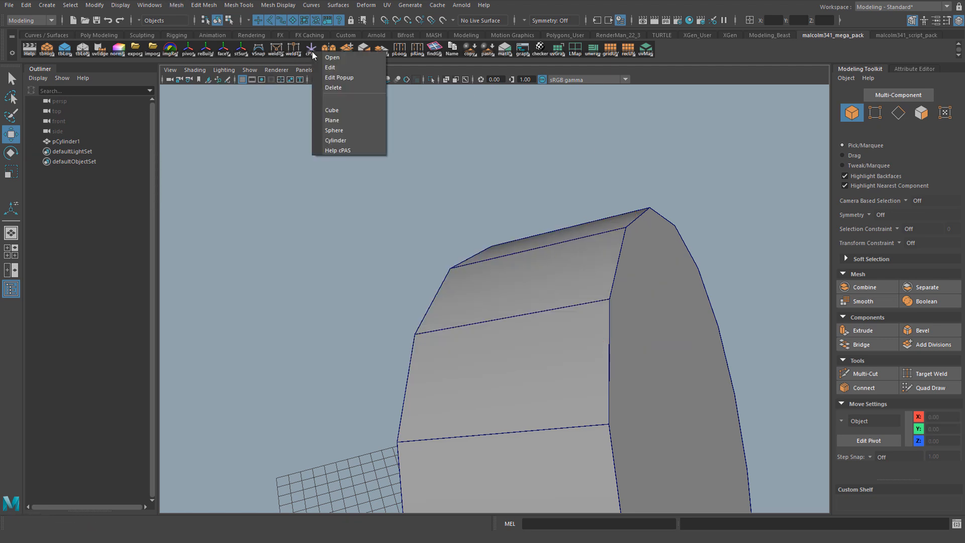
mouse_move(344, 78)
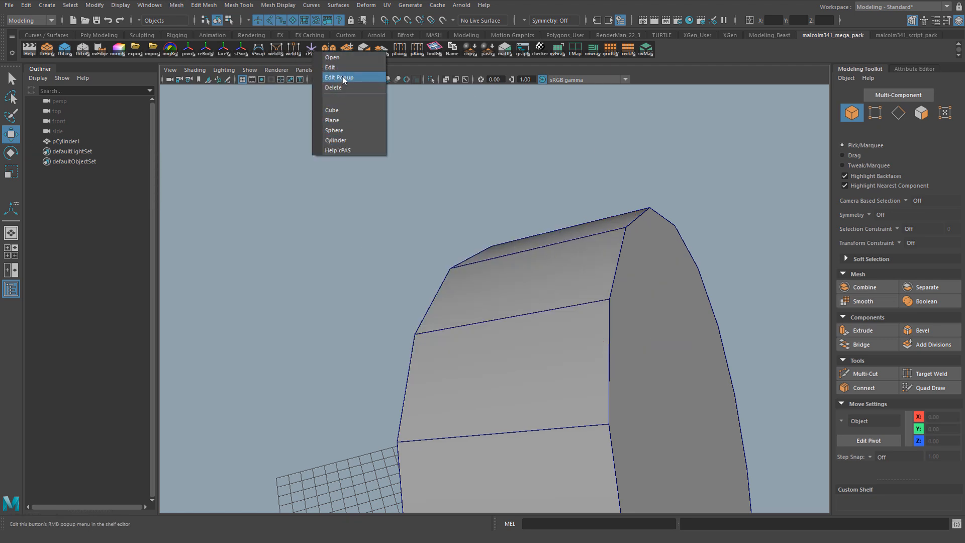
Change the Cube popup item's primitiveScale from 10 to 2 in the Shelf Editor
click(338, 77)
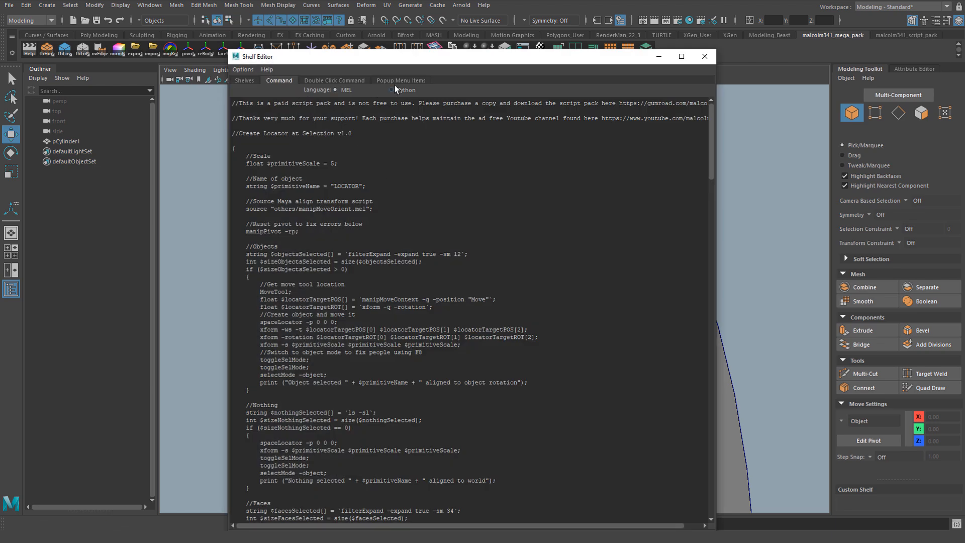
click(401, 81)
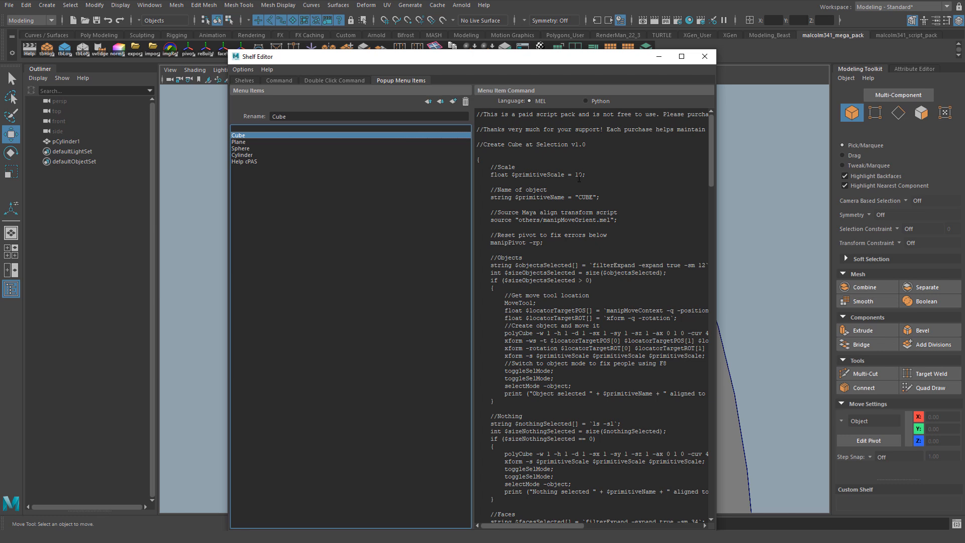
double_click(579, 175)
text(2)
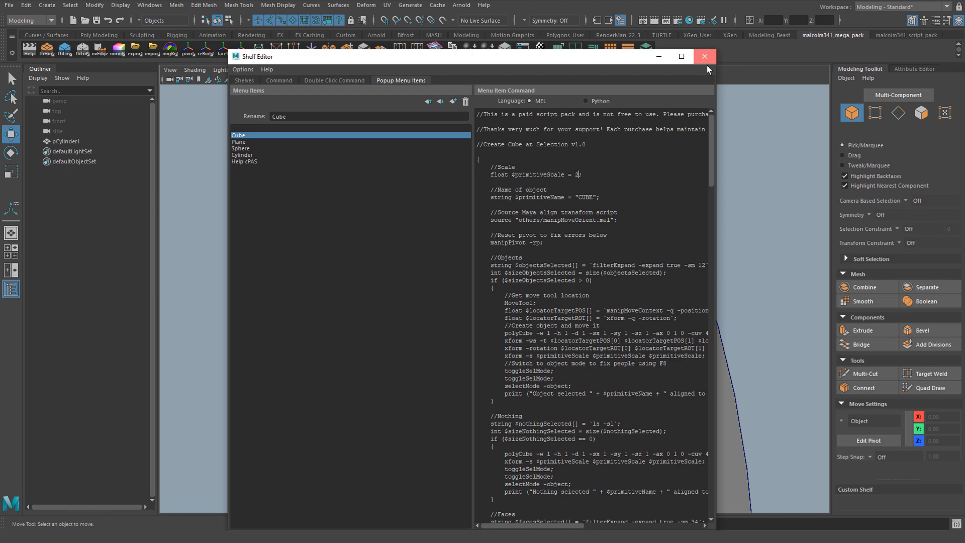
click(703, 56)
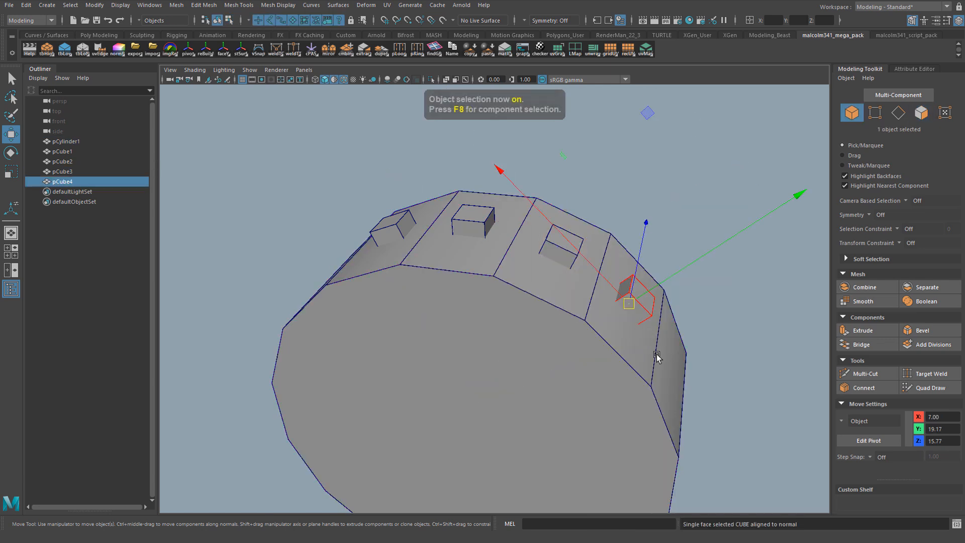
Return to object mode with F8 after spawning cubes on the cylinder faces
key(F8)
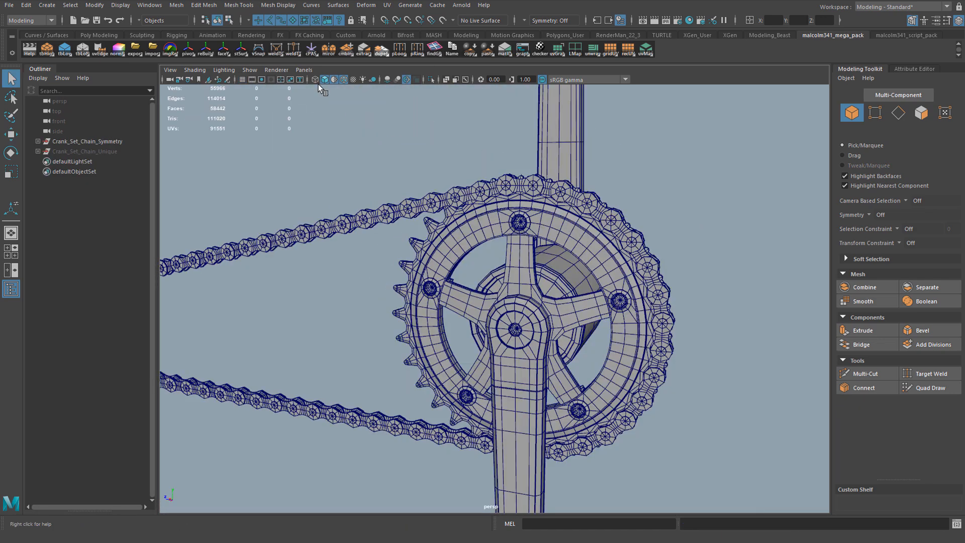
mouse_move(311, 50)
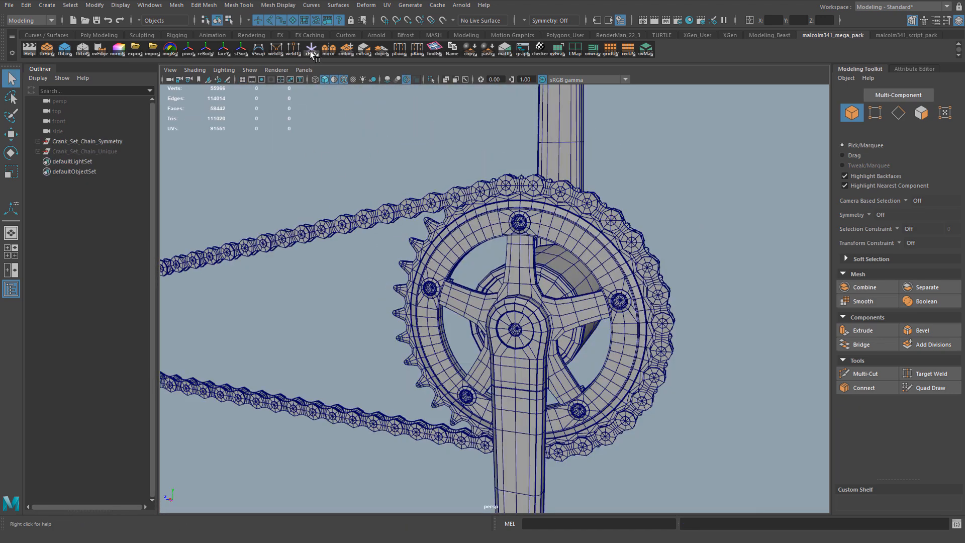
mouse_move(365, 55)
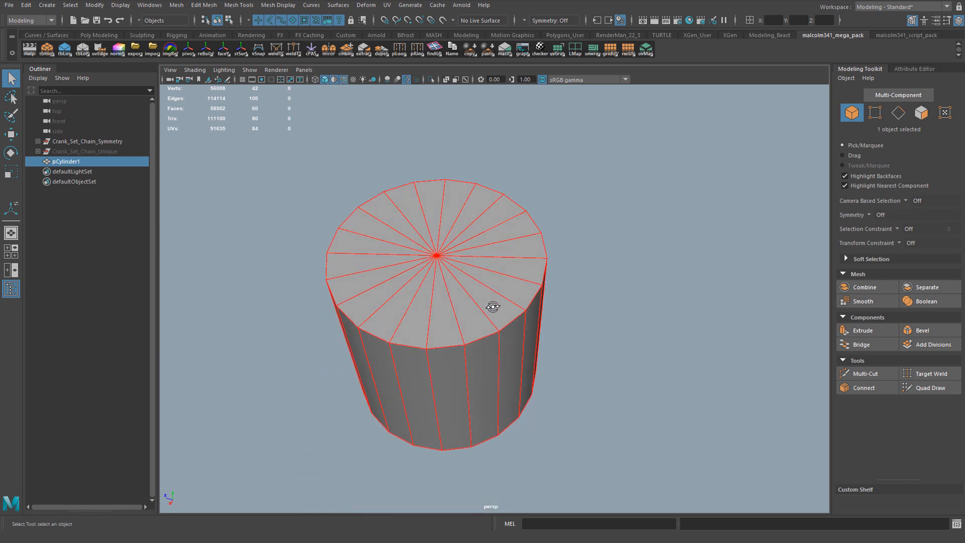
Switch the cylinder to face mode to pick its top cap faces
right_click(437, 256)
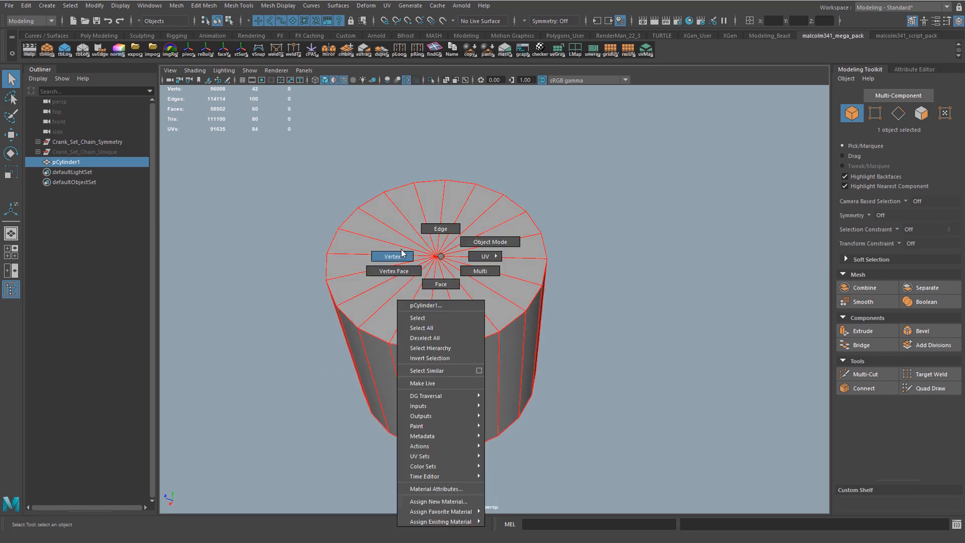
click(391, 257)
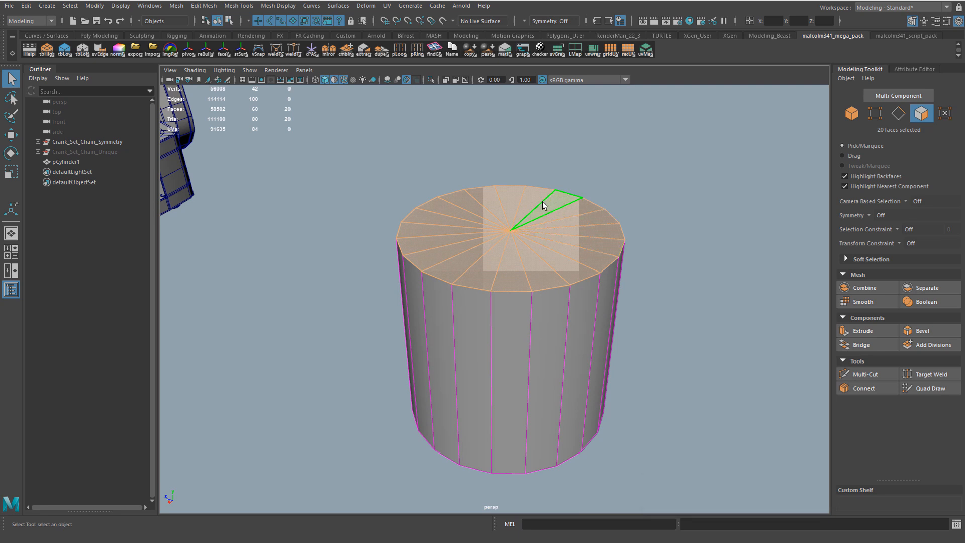
mouse_move(466, 239)
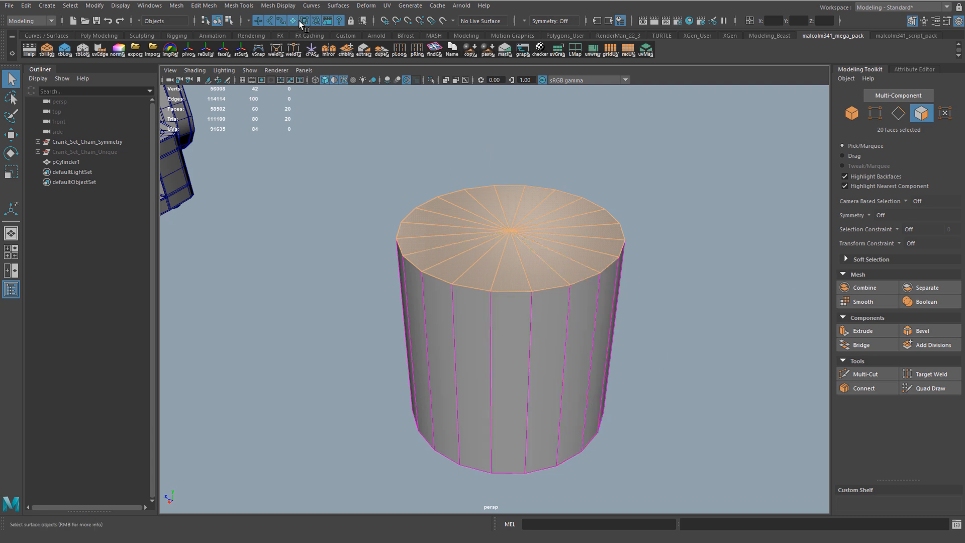
mouse_move(607, 303)
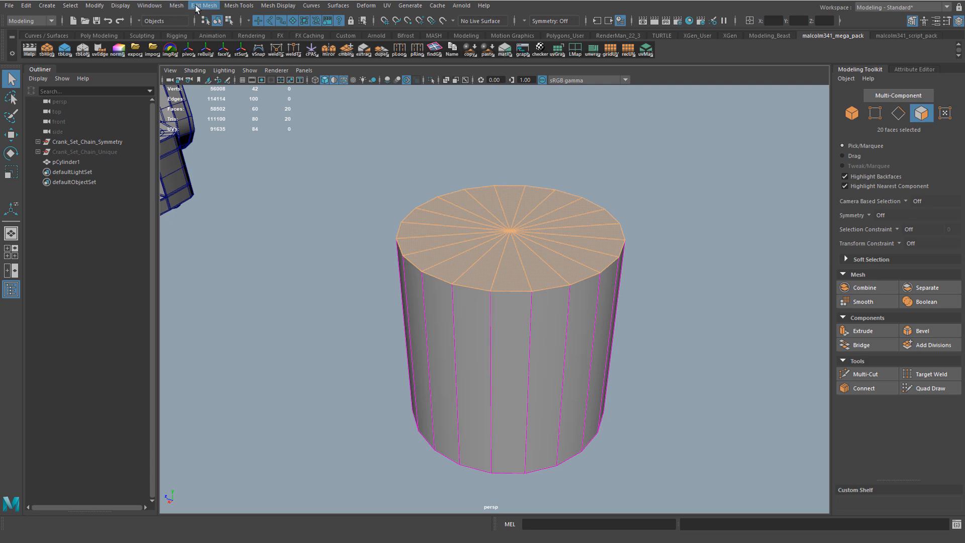
Extract the top cap faces into a separate piece and remove the leftover transform node
click(204, 5)
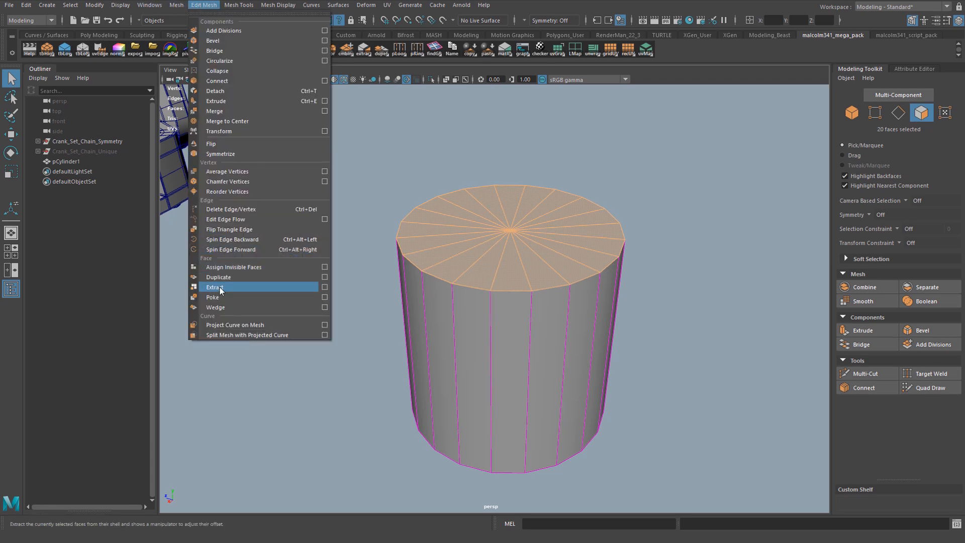
click(215, 286)
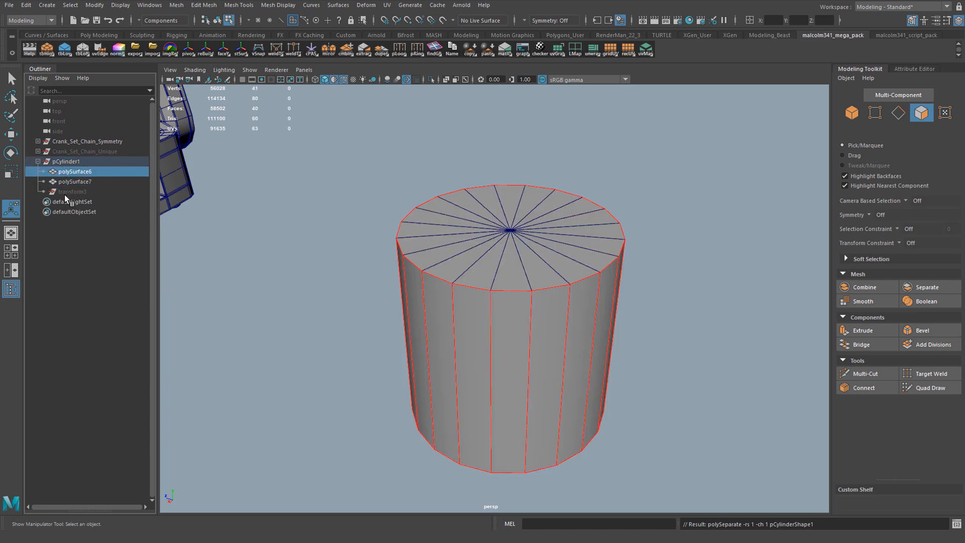
click(72, 191)
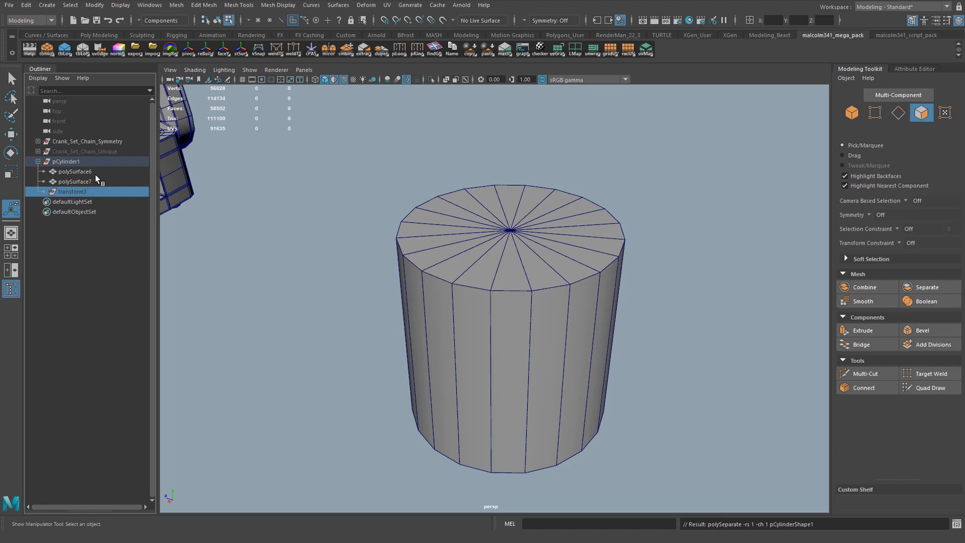
click(26, 5)
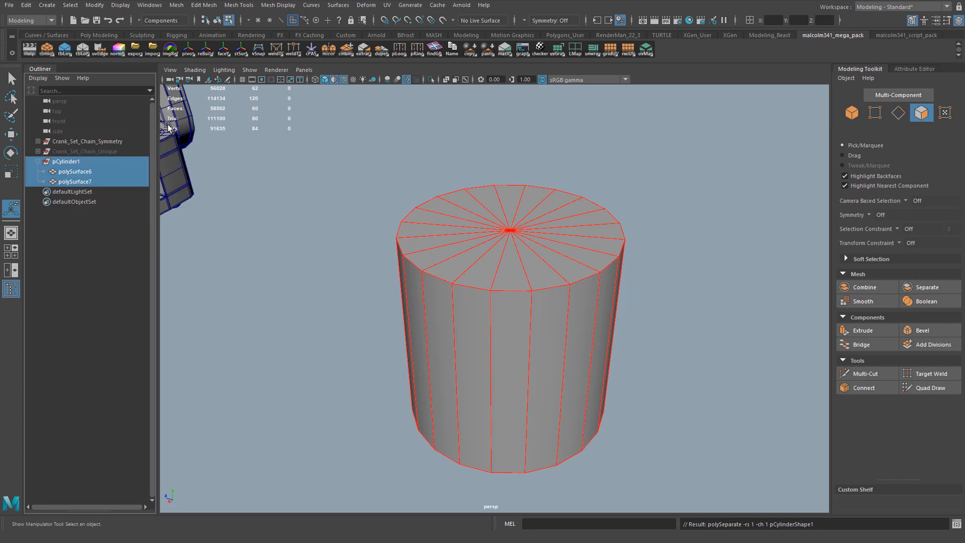
Unparent polySurface6 and polySurface7 in the Outliner and return to object mode
click(76, 171)
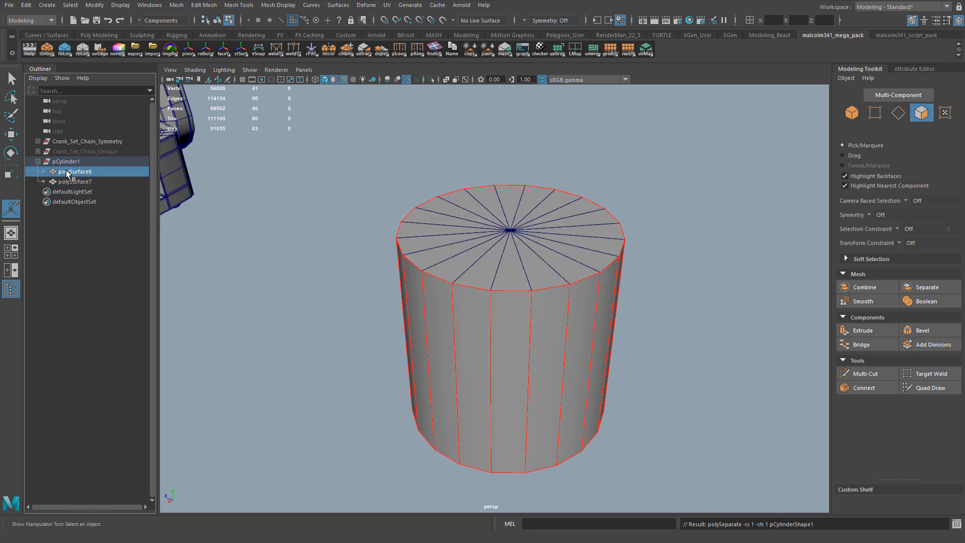
click(75, 181)
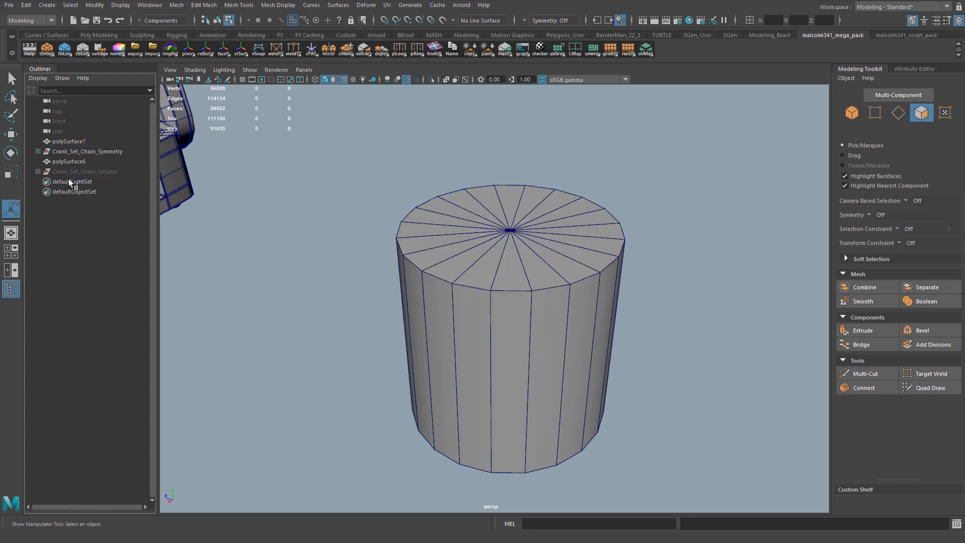
click(68, 161)
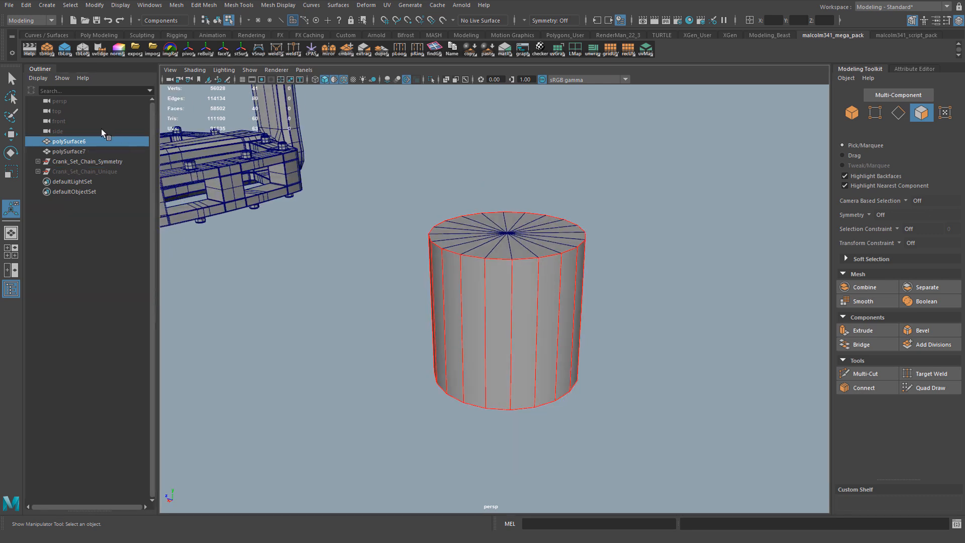
mouse_move(70, 126)
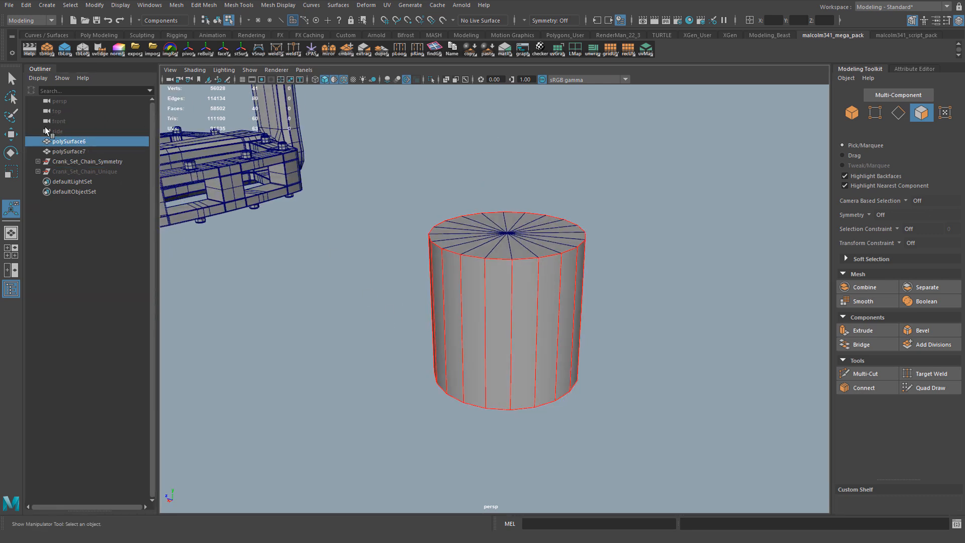
key(F8)
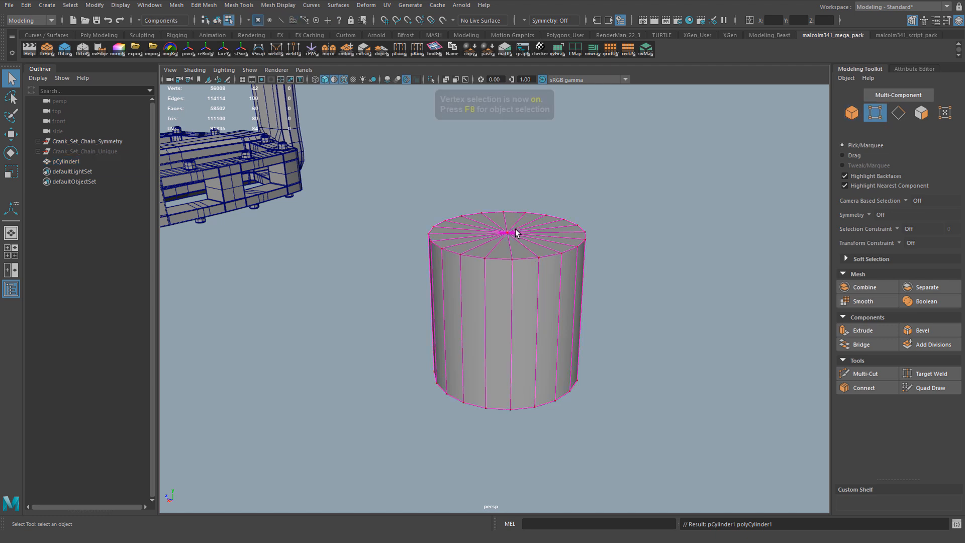
Extract the cylinder's top cap into its own object, duplicated_01, and select it in the Outliner
click(506, 232)
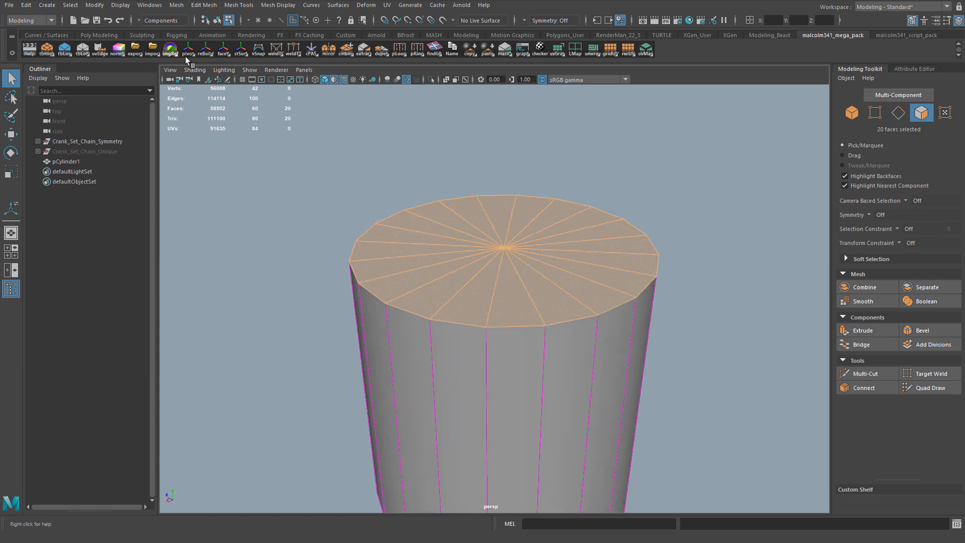
mouse_move(73, 153)
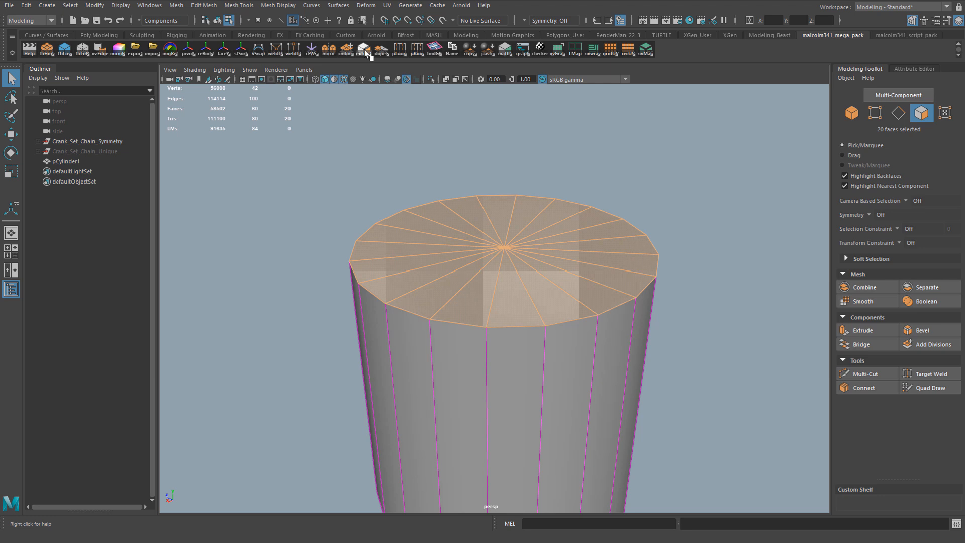
click(361, 49)
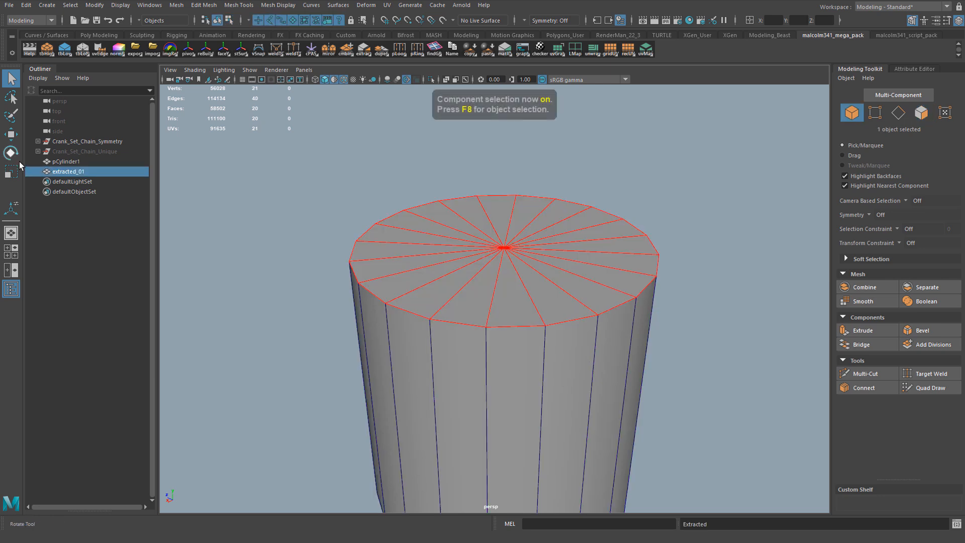
click(66, 160)
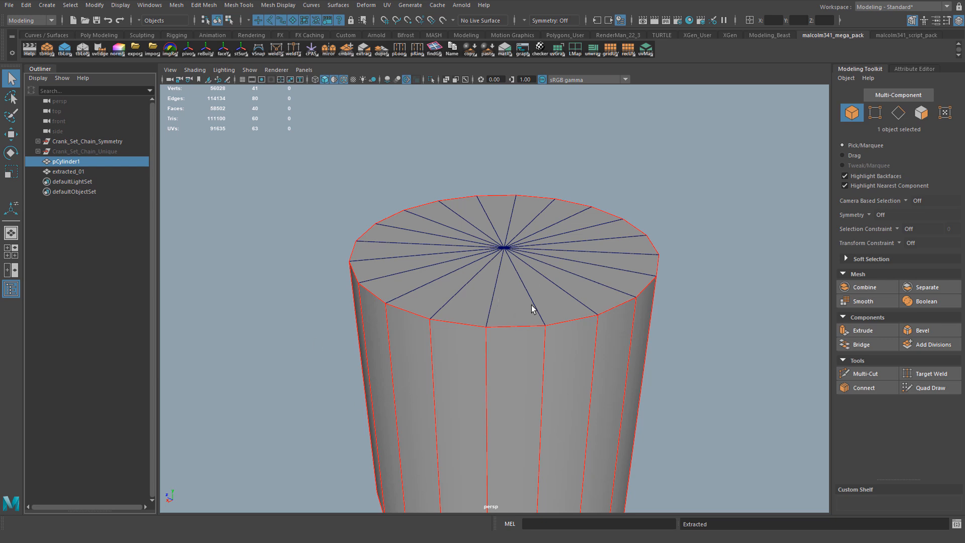
click(69, 171)
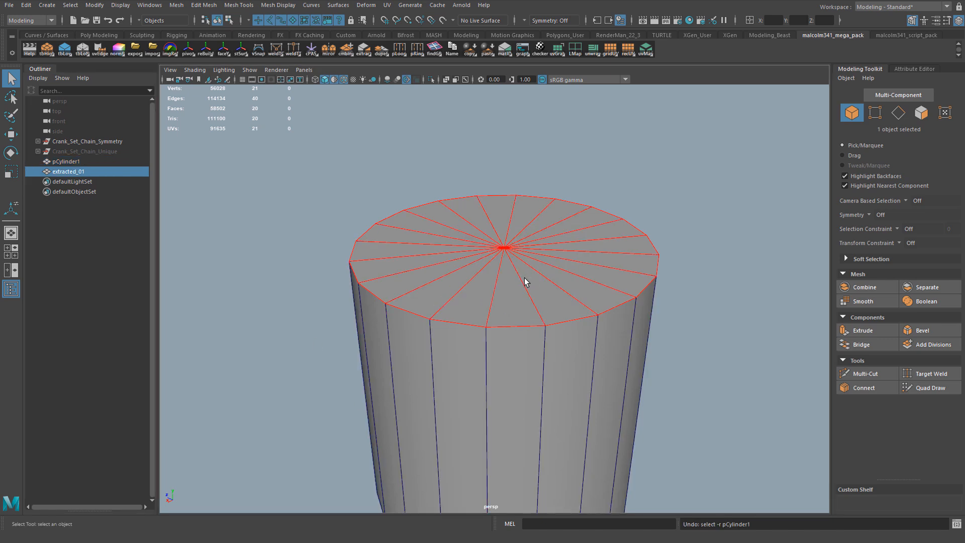
Select all twenty top cap faces on the original cylinder in face mode
right_click(502, 255)
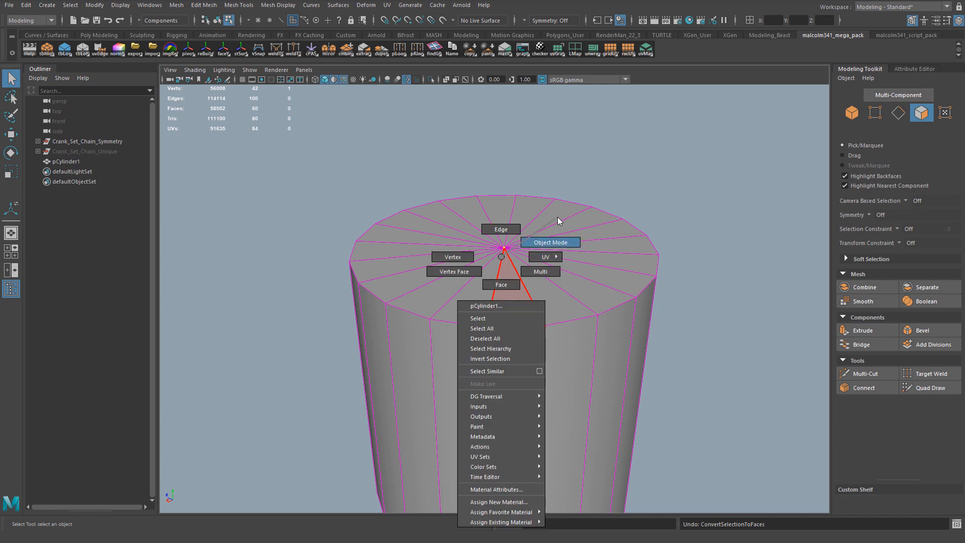
click(549, 242)
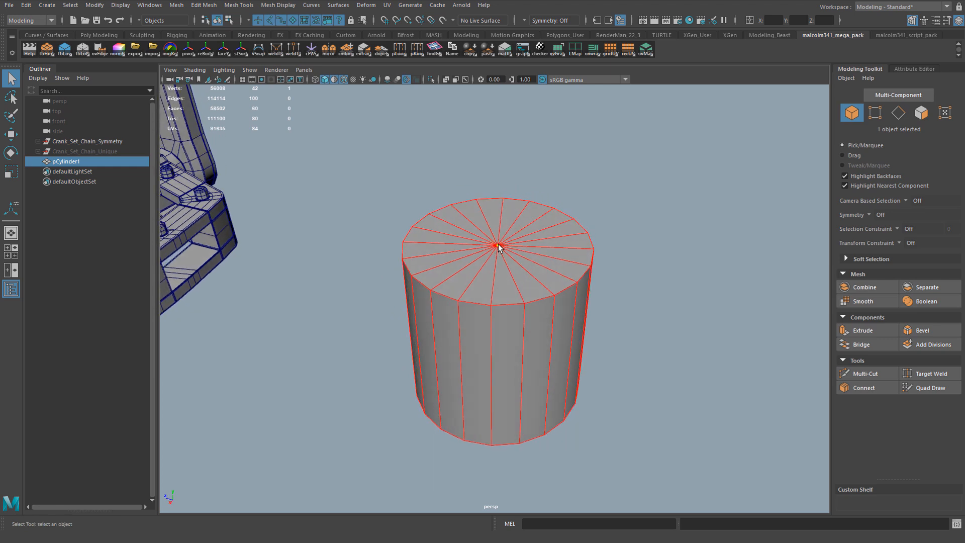
click(874, 113)
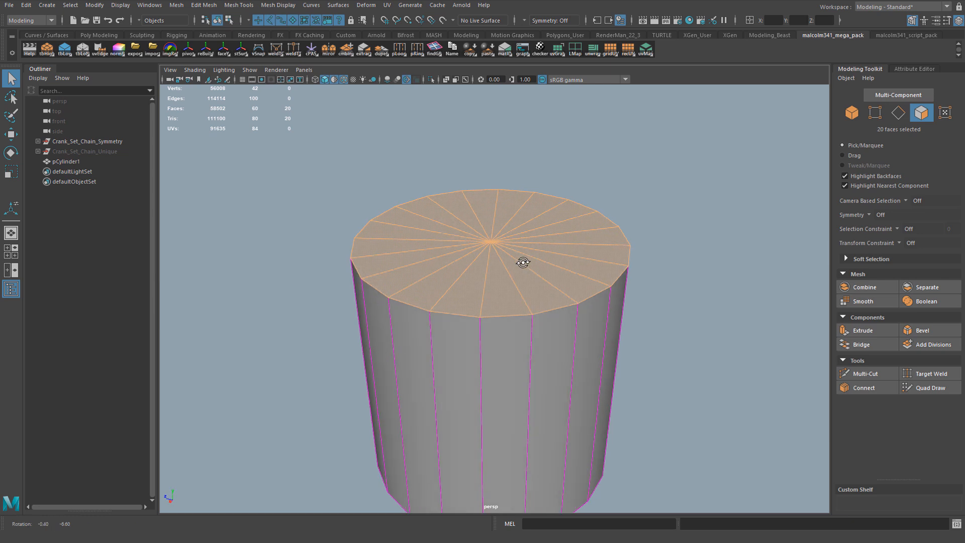
mouse_move(397, 96)
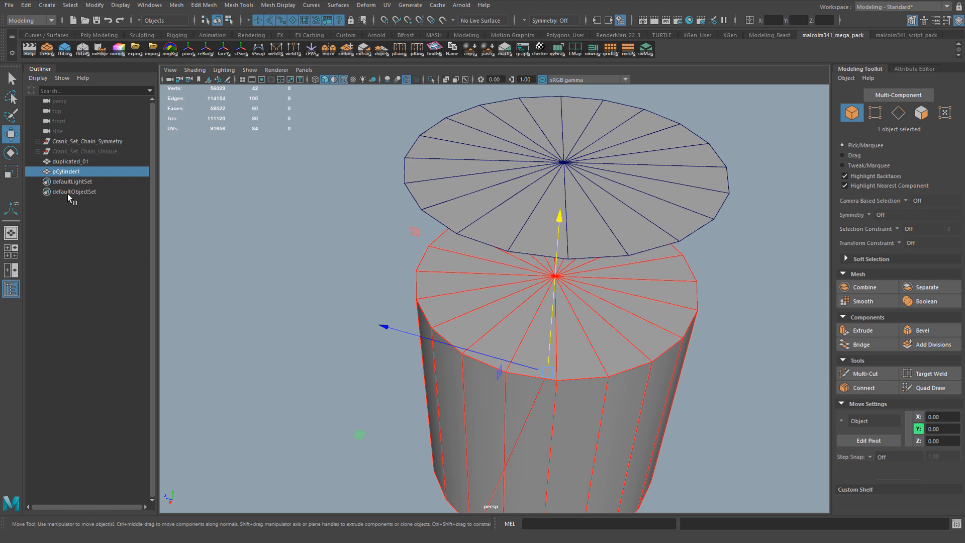
mouse_move(382, 212)
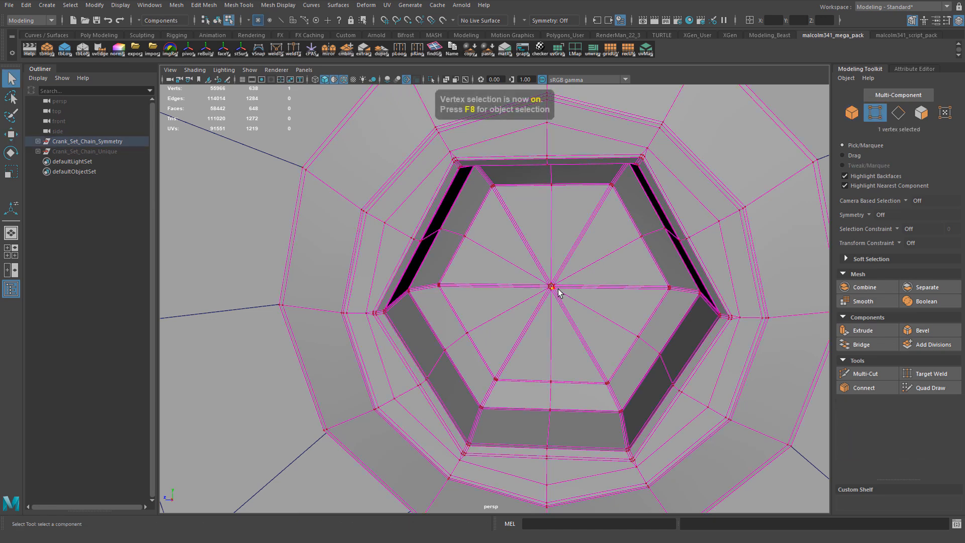
mouse_move(562, 280)
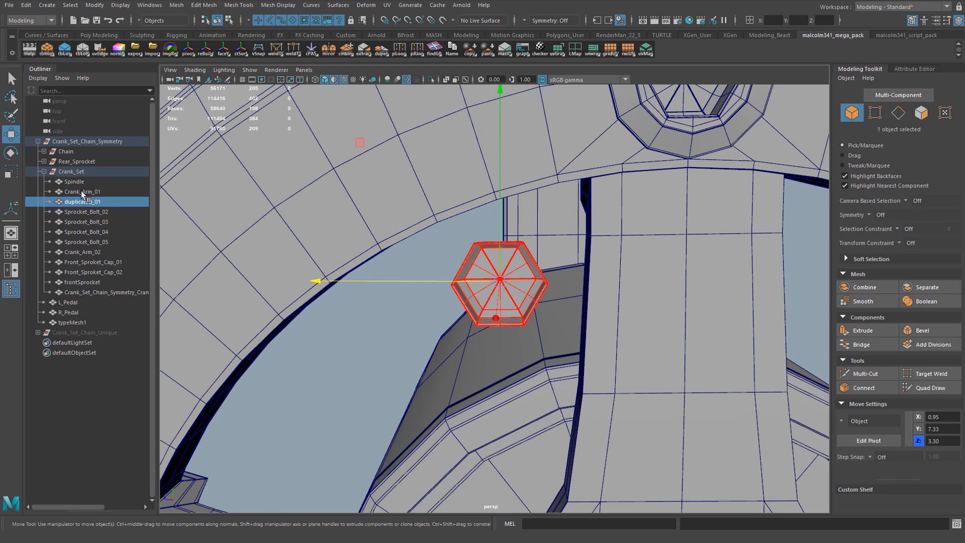
mouse_move(96, 211)
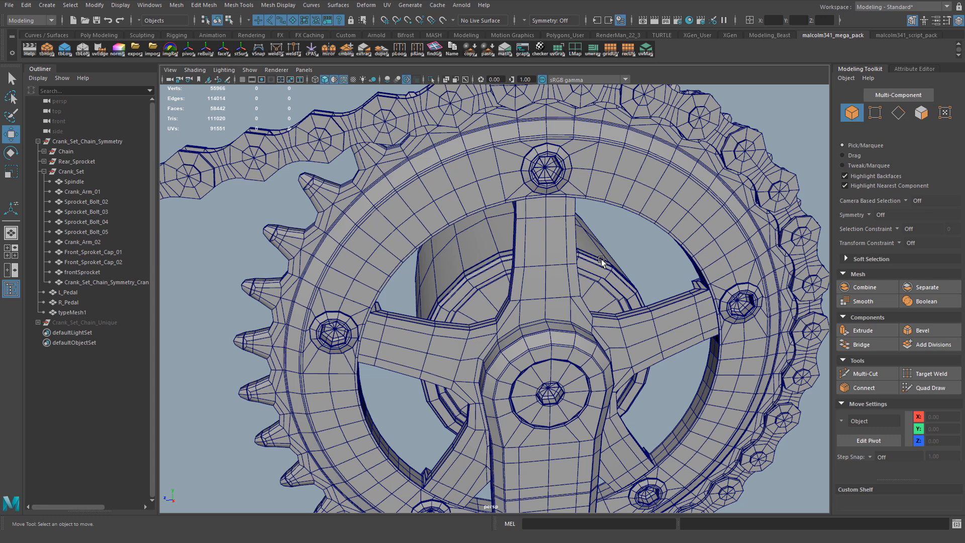
mouse_move(476, 258)
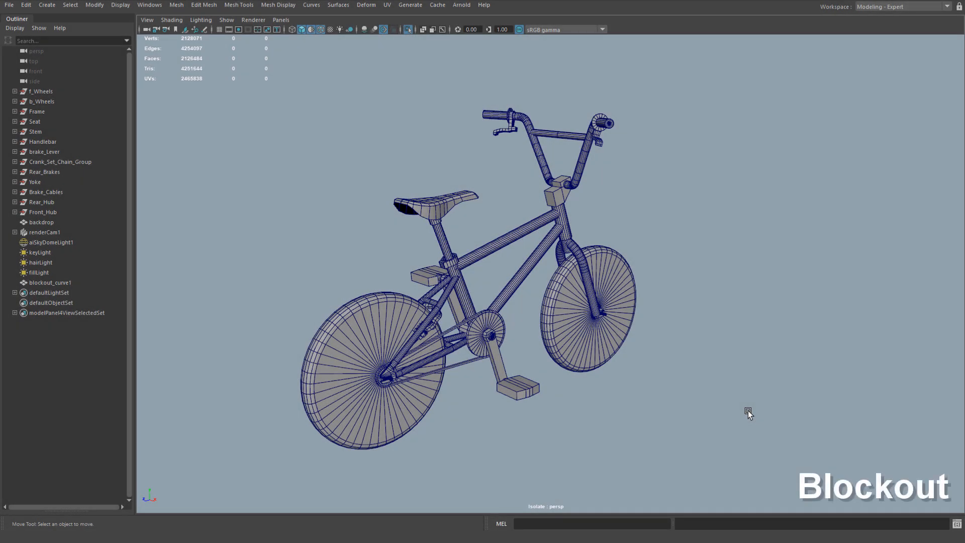
mouse_move(777, 404)
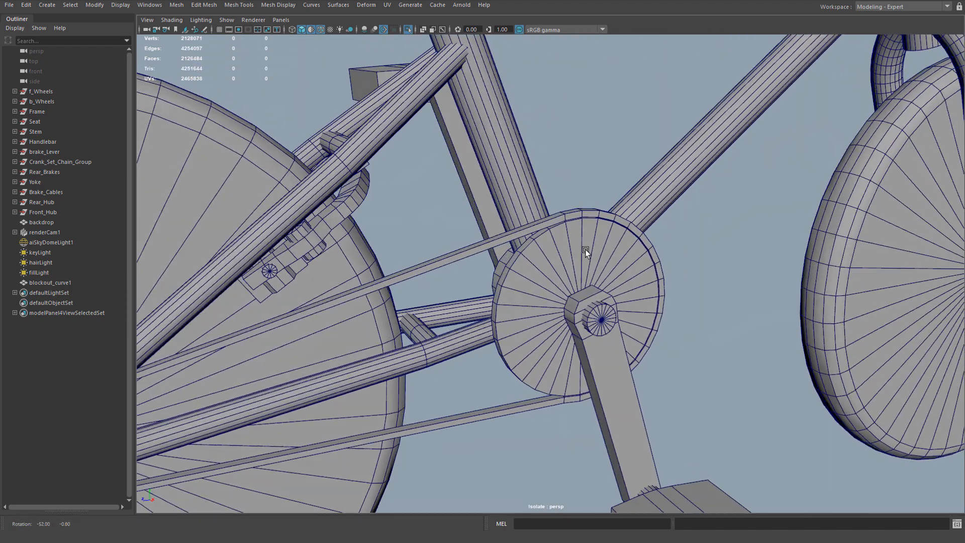
click(51, 282)
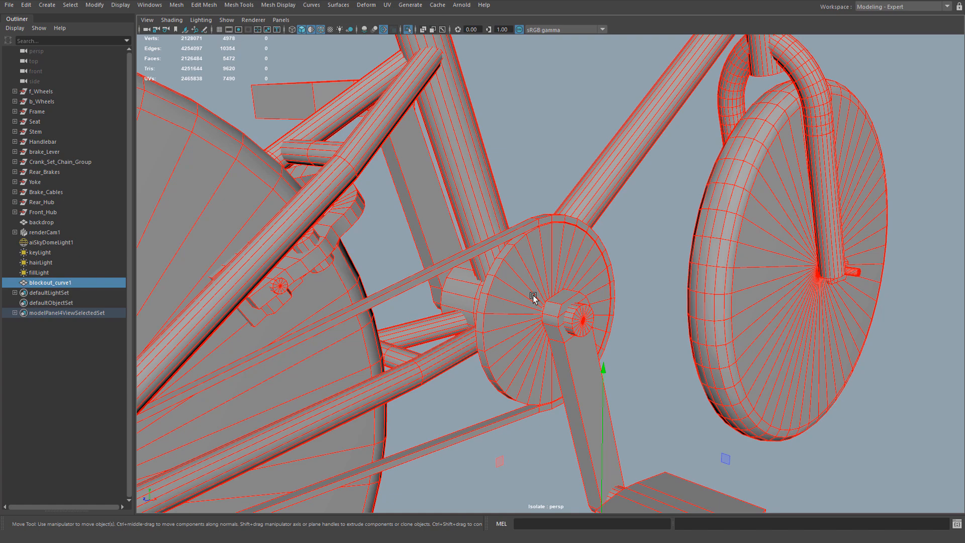
click(515, 355)
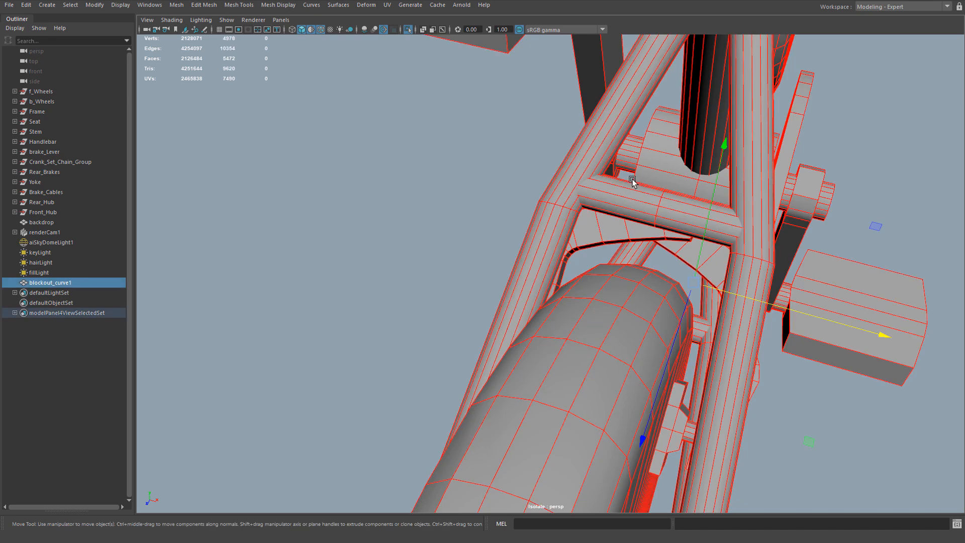
click(748, 273)
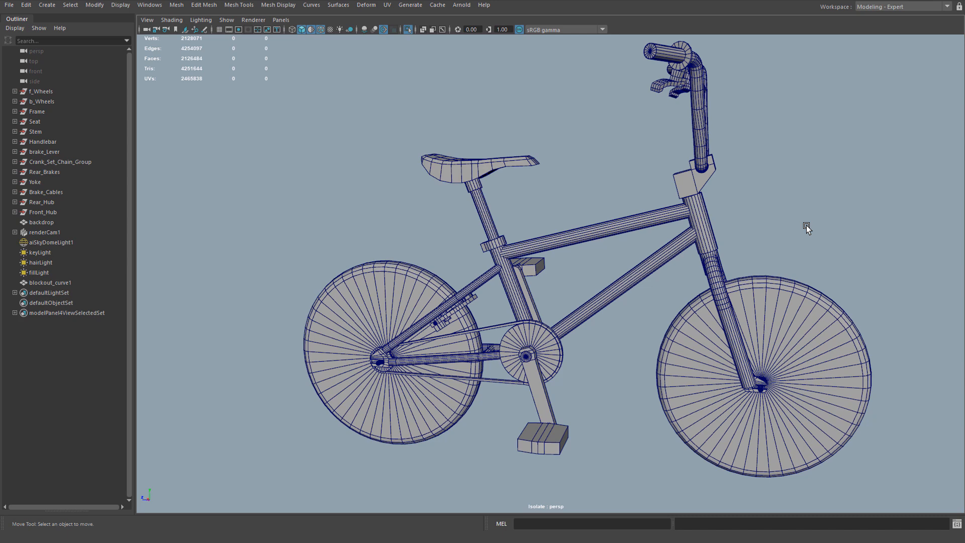
mouse_move(678, 191)
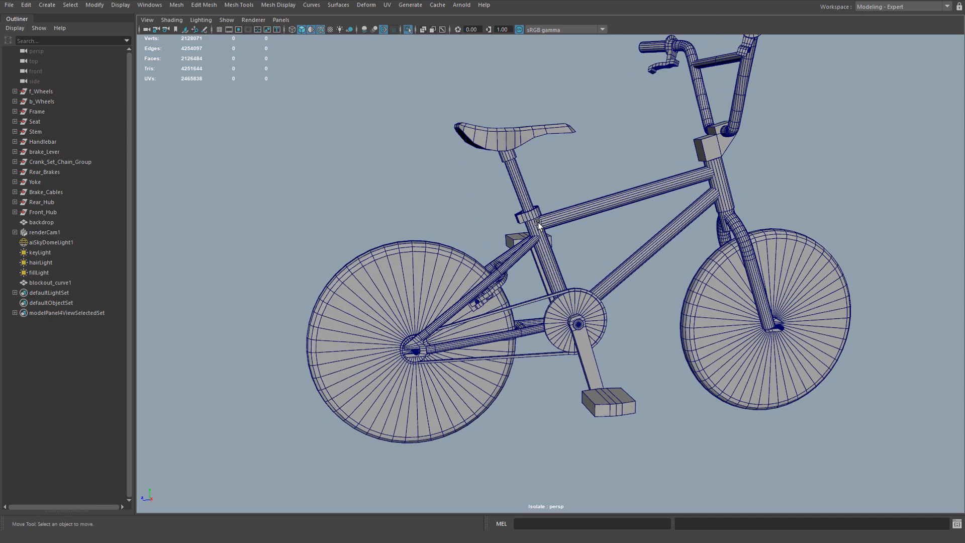
mouse_move(720, 209)
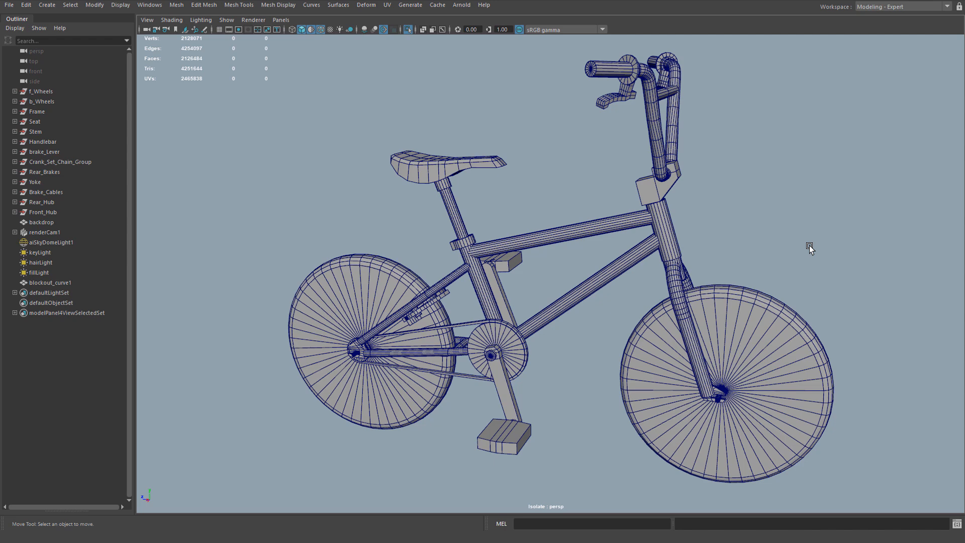
mouse_move(432, 325)
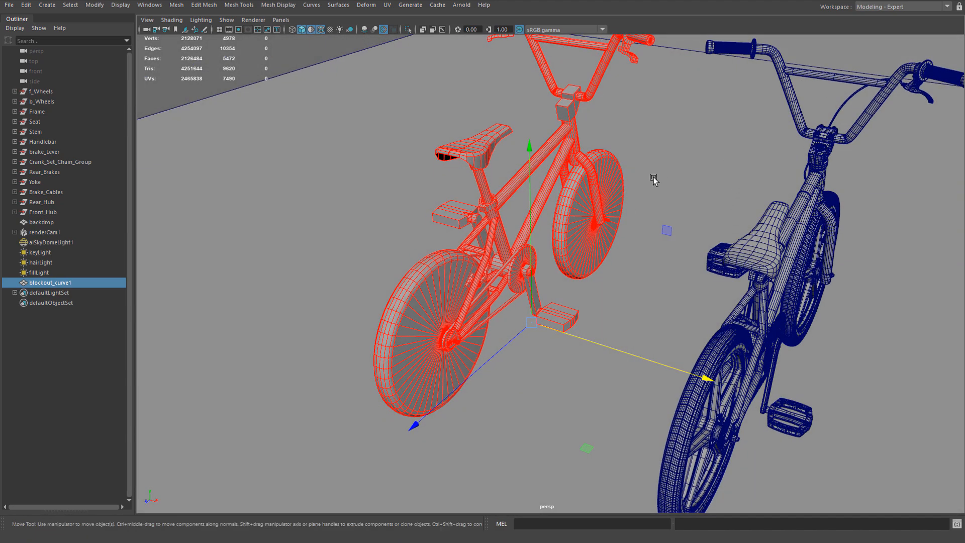
click(41, 222)
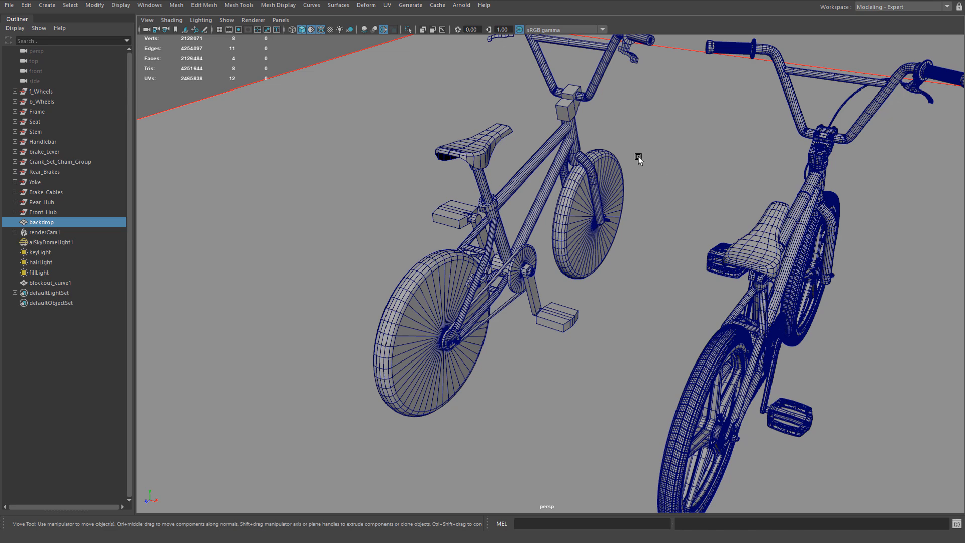
mouse_move(645, 141)
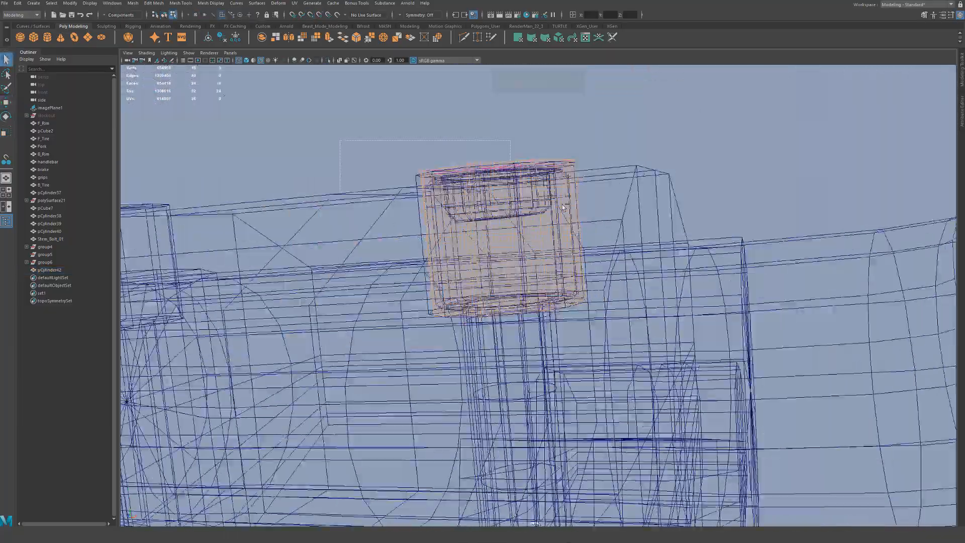
Show the viewport shaded and return the small cylinder to object mode
key(5)
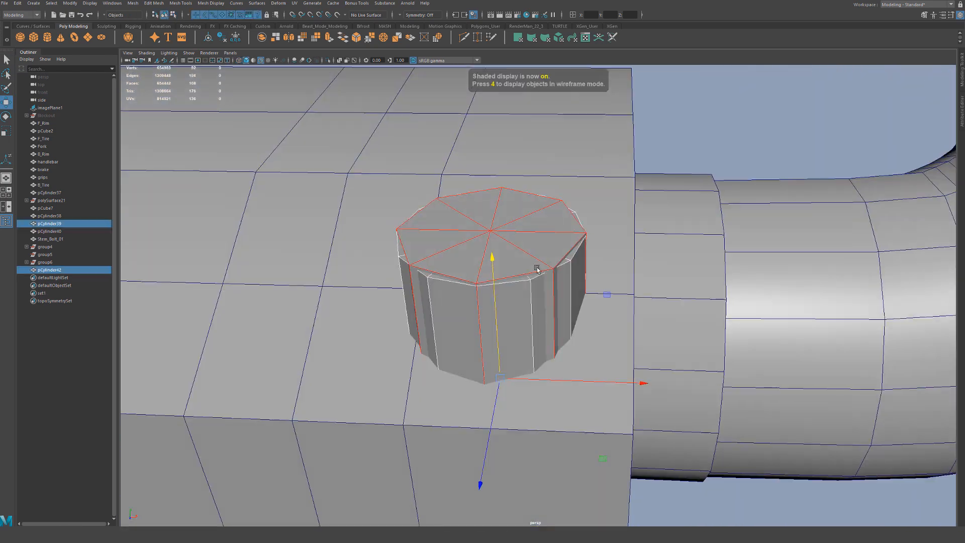
right_click(536, 270)
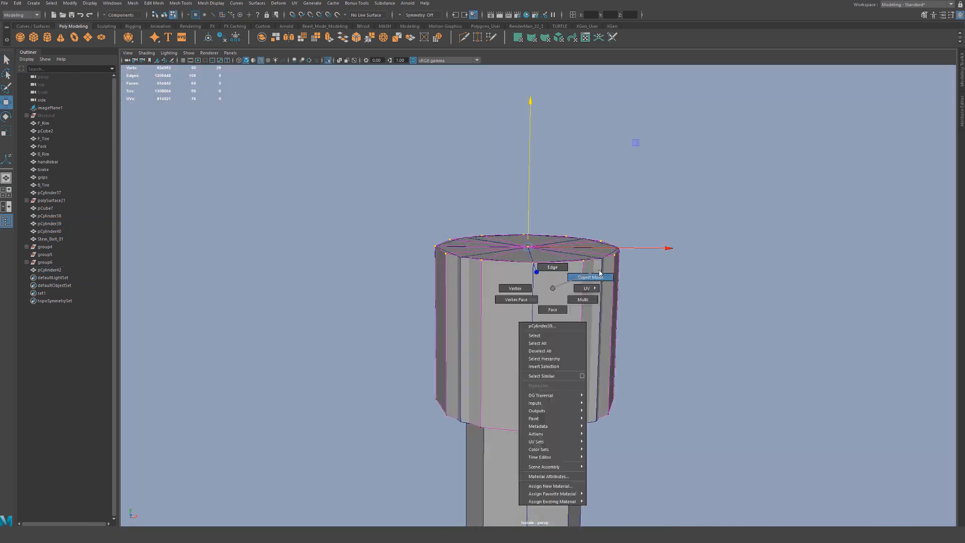
click(589, 277)
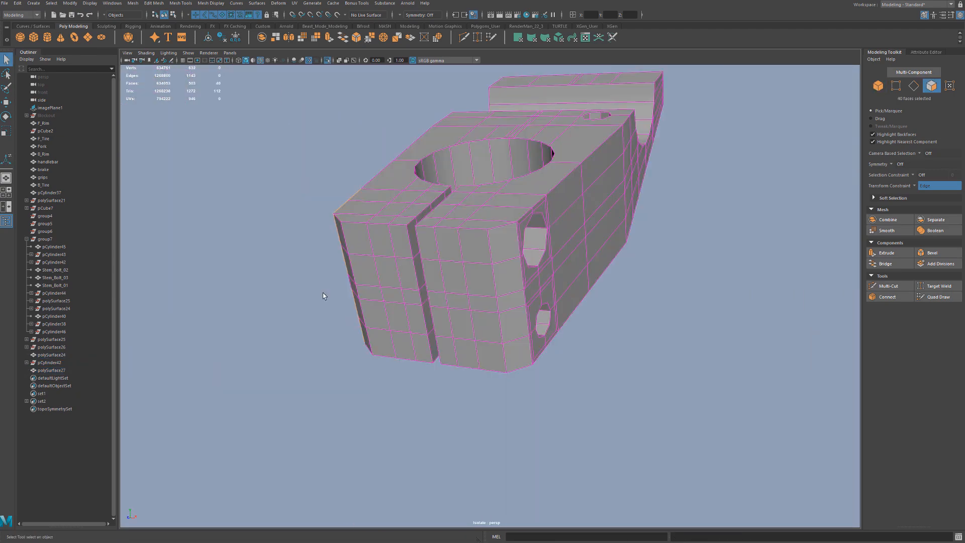
Duplicate the selected faces around the clamp's square recesses via Edit Mesh > Duplicate
click(153, 3)
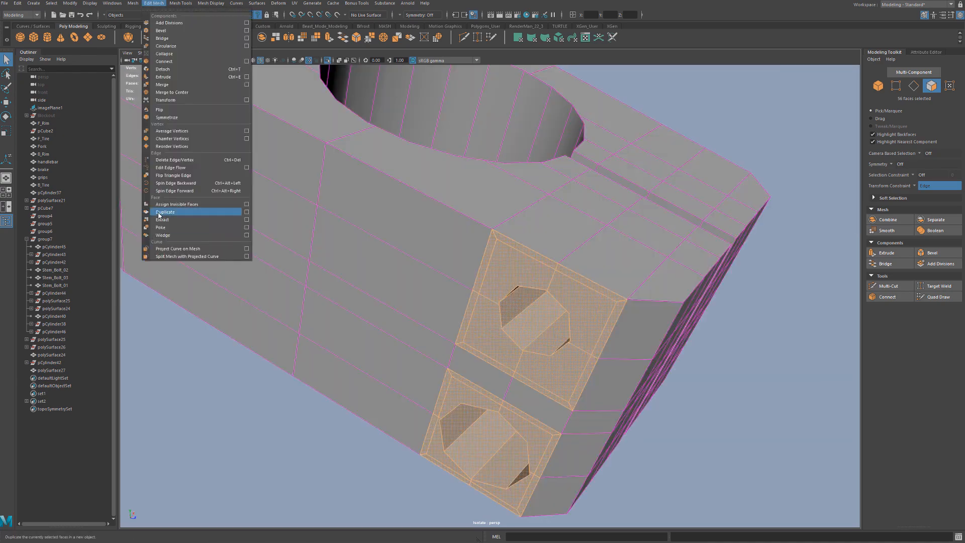
click(165, 211)
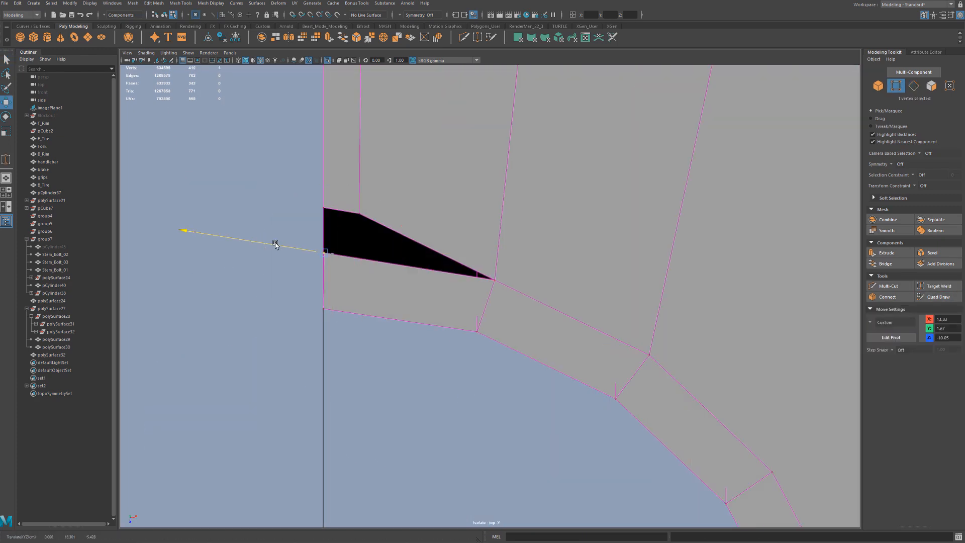
Adjust the bridge node settings and bring up selection modes on the clamp mesh
click(937, 286)
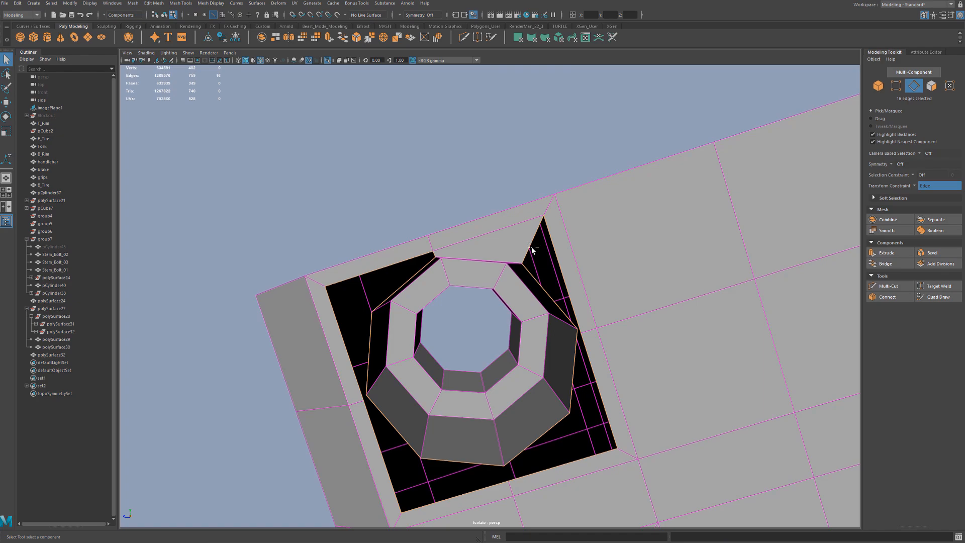
right_click(535, 203)
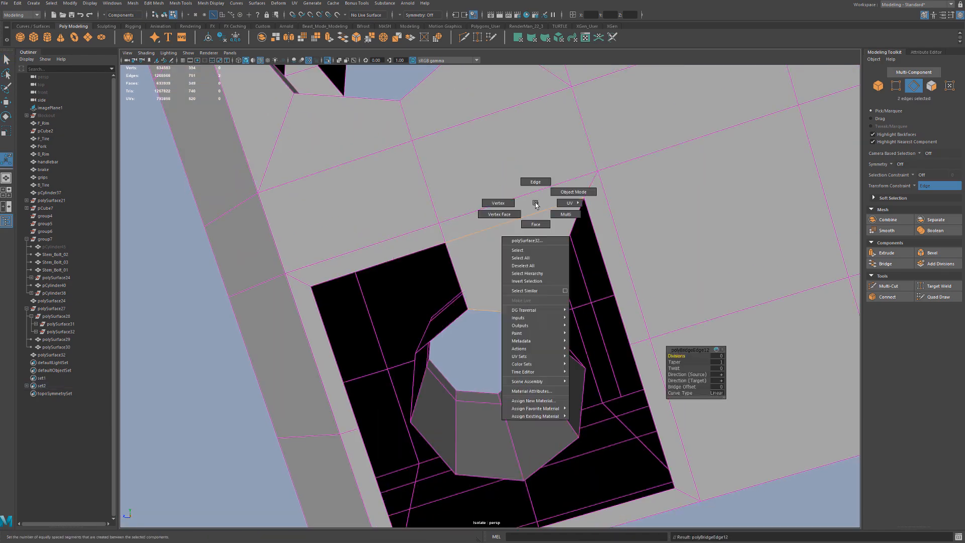